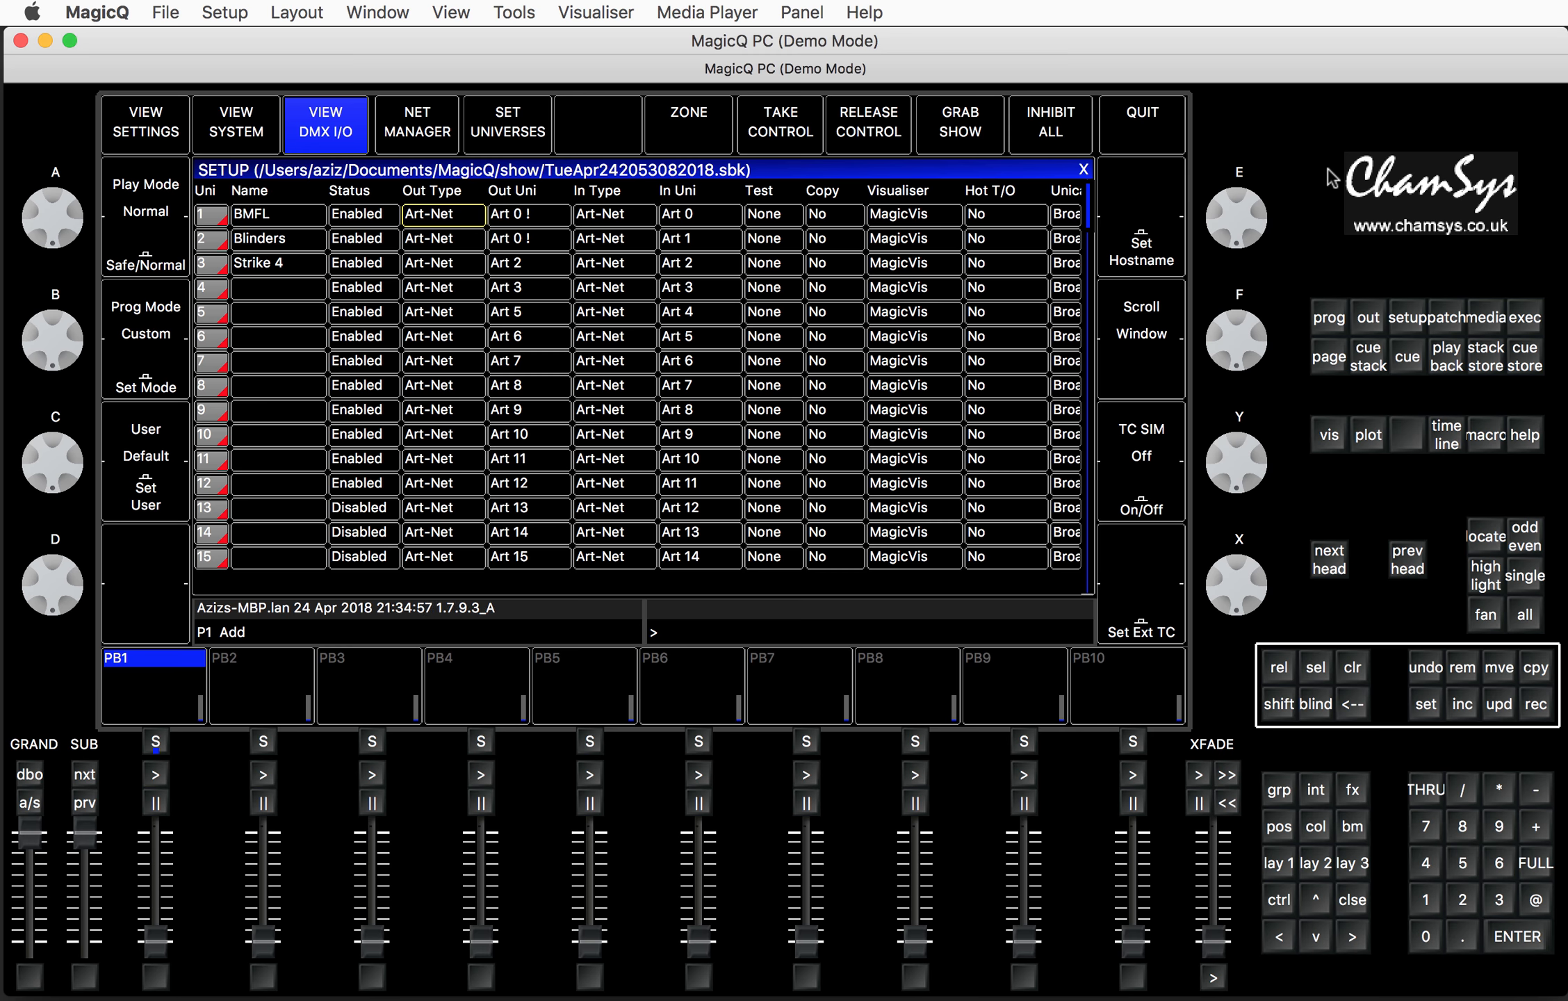
pyautogui.moveTo(1421, 321)
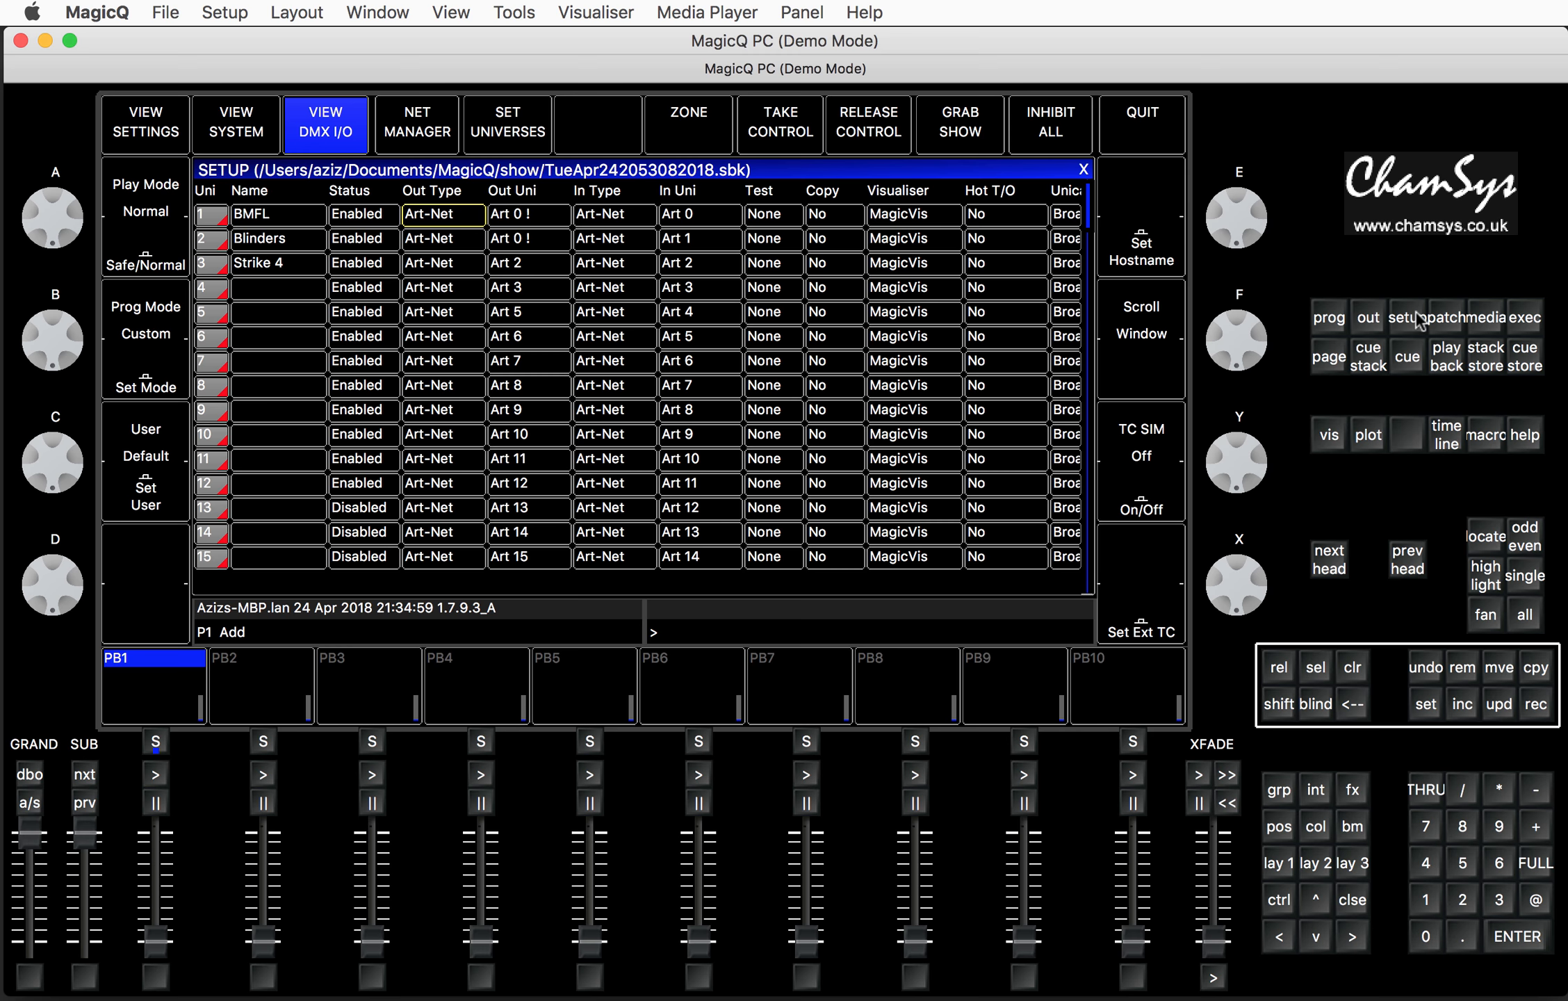
pyautogui.moveTo(692, 187)
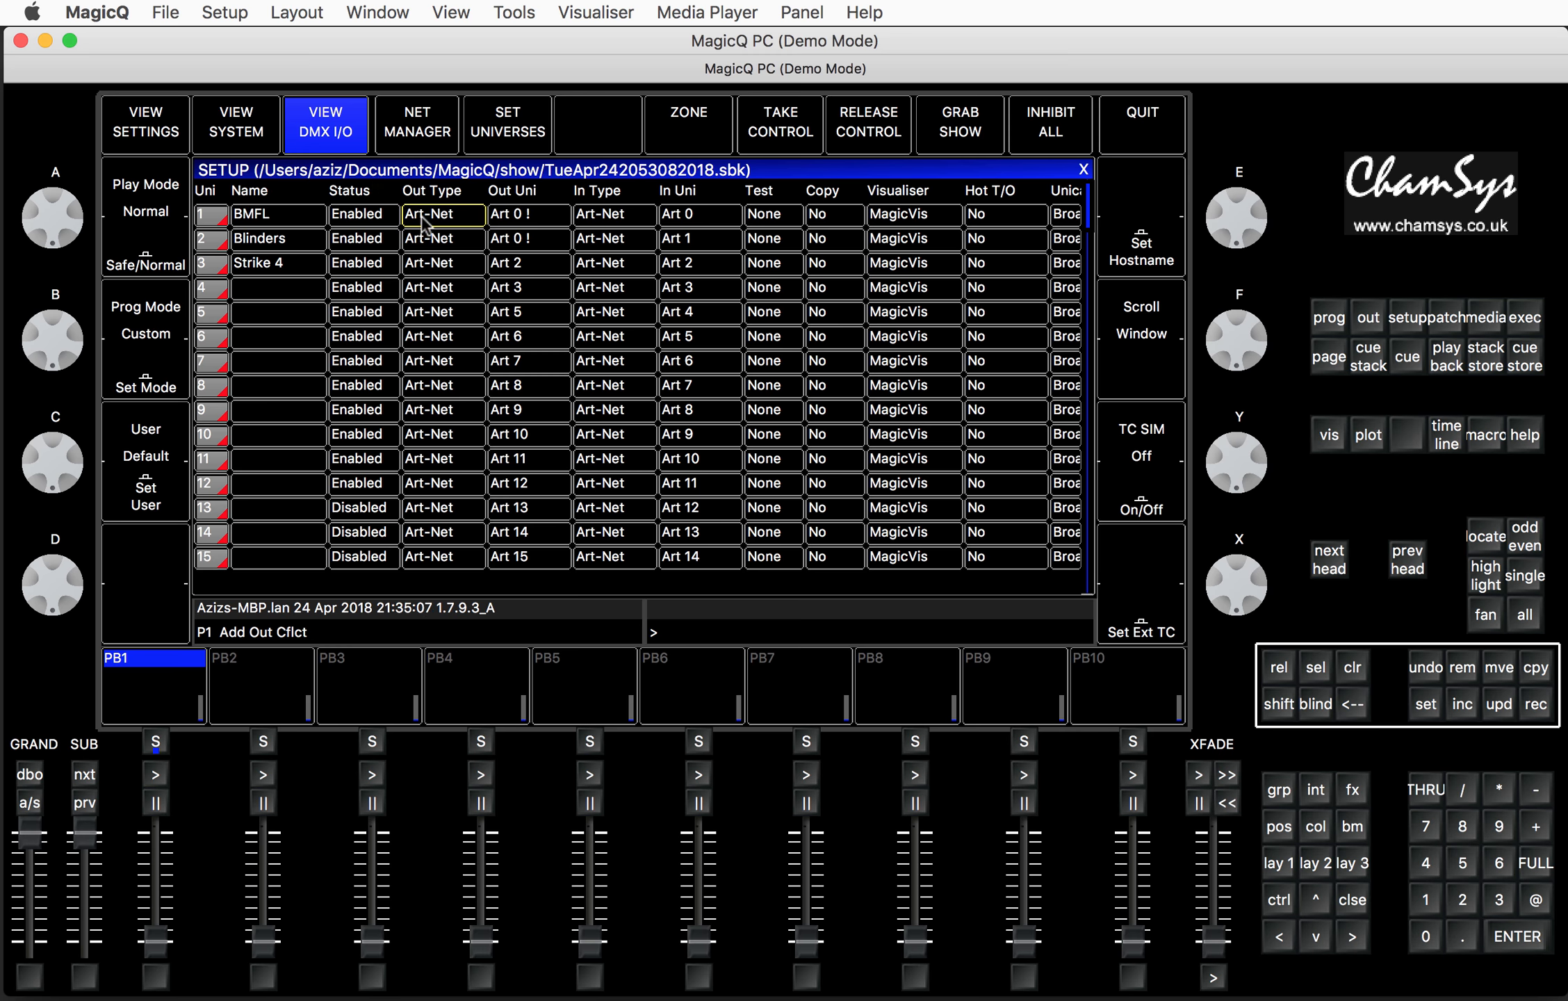
# - Set universe 1 (BMFL) Out Type to MagicDMX
pyautogui.click(439, 214)
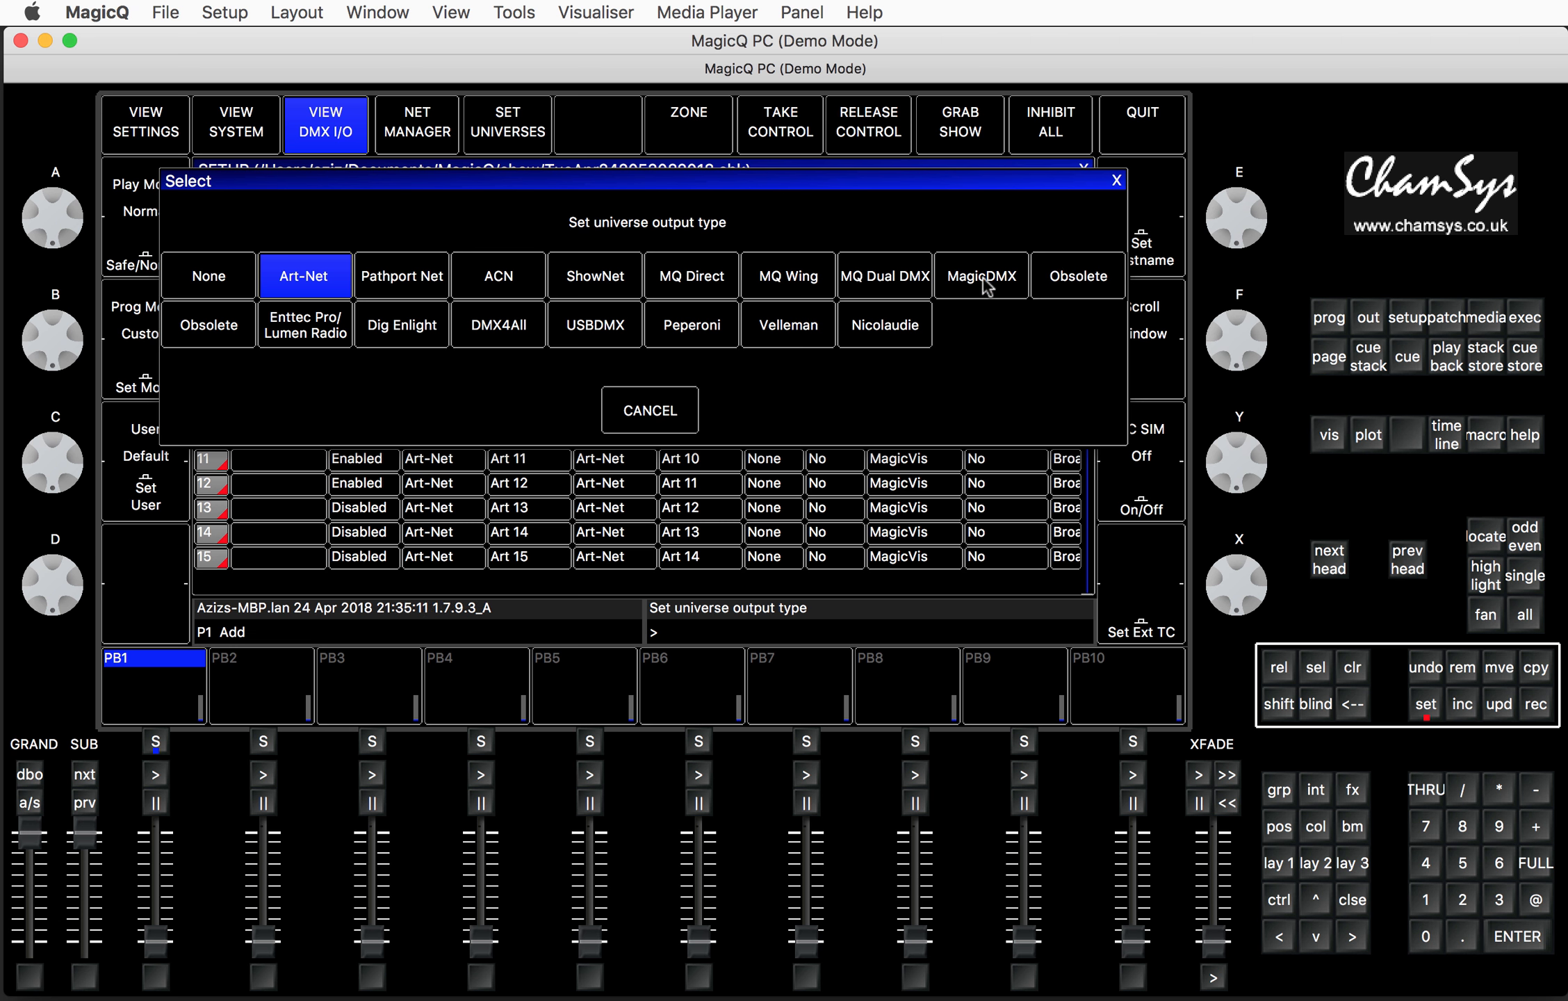
pyautogui.click(982, 275)
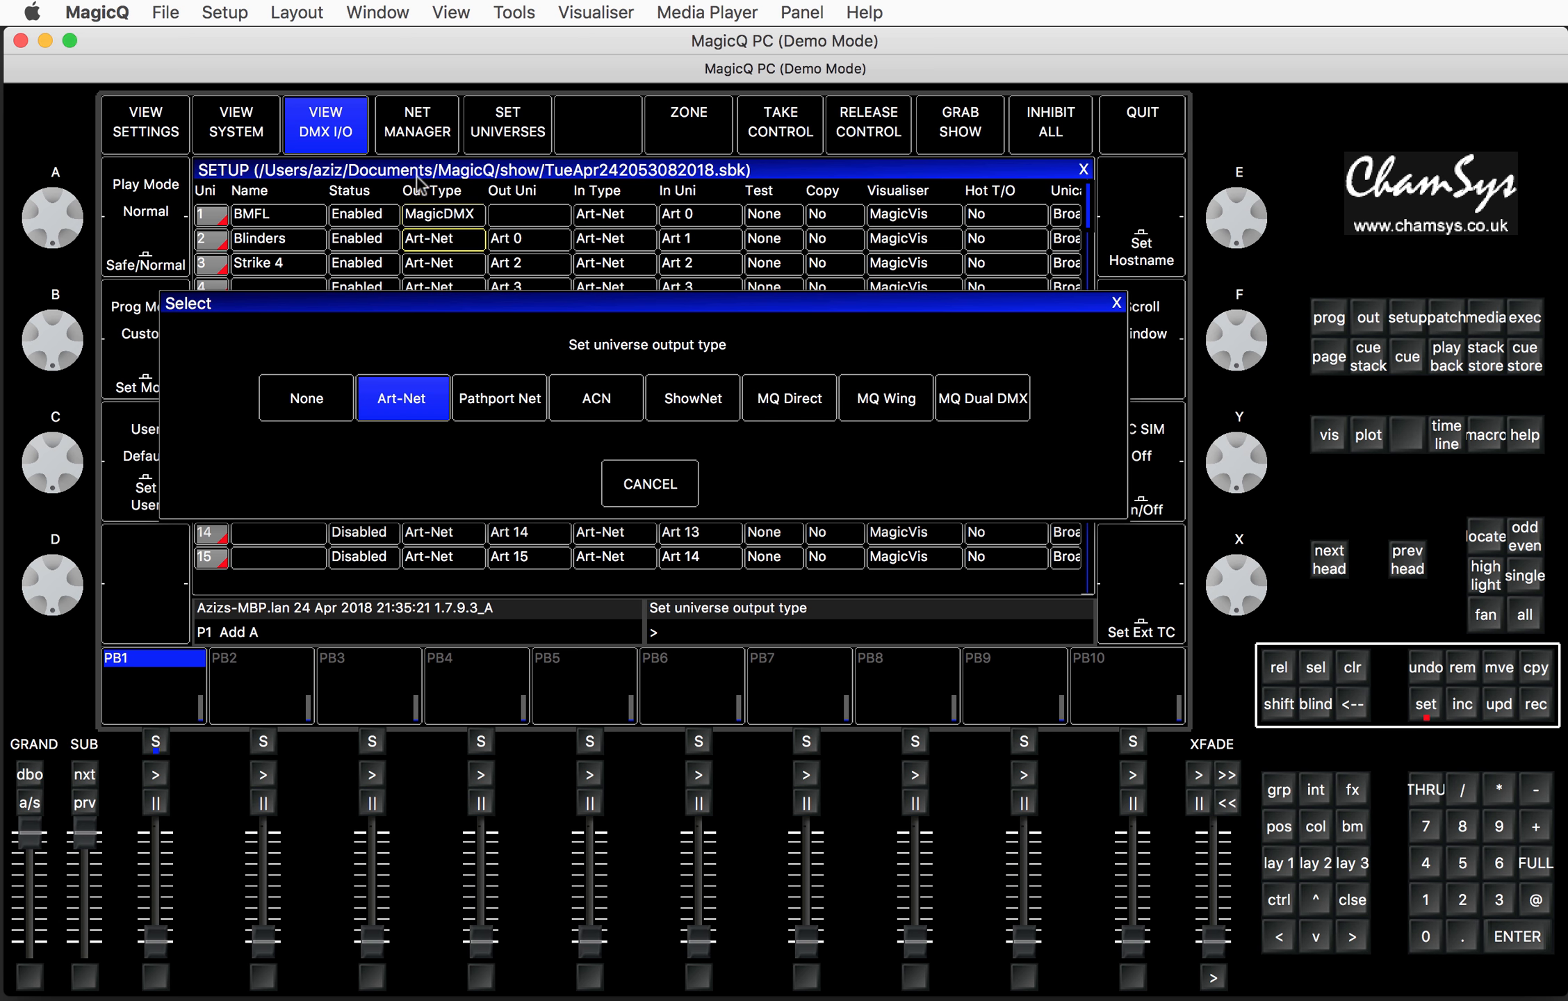
pyautogui.moveTo(532, 294)
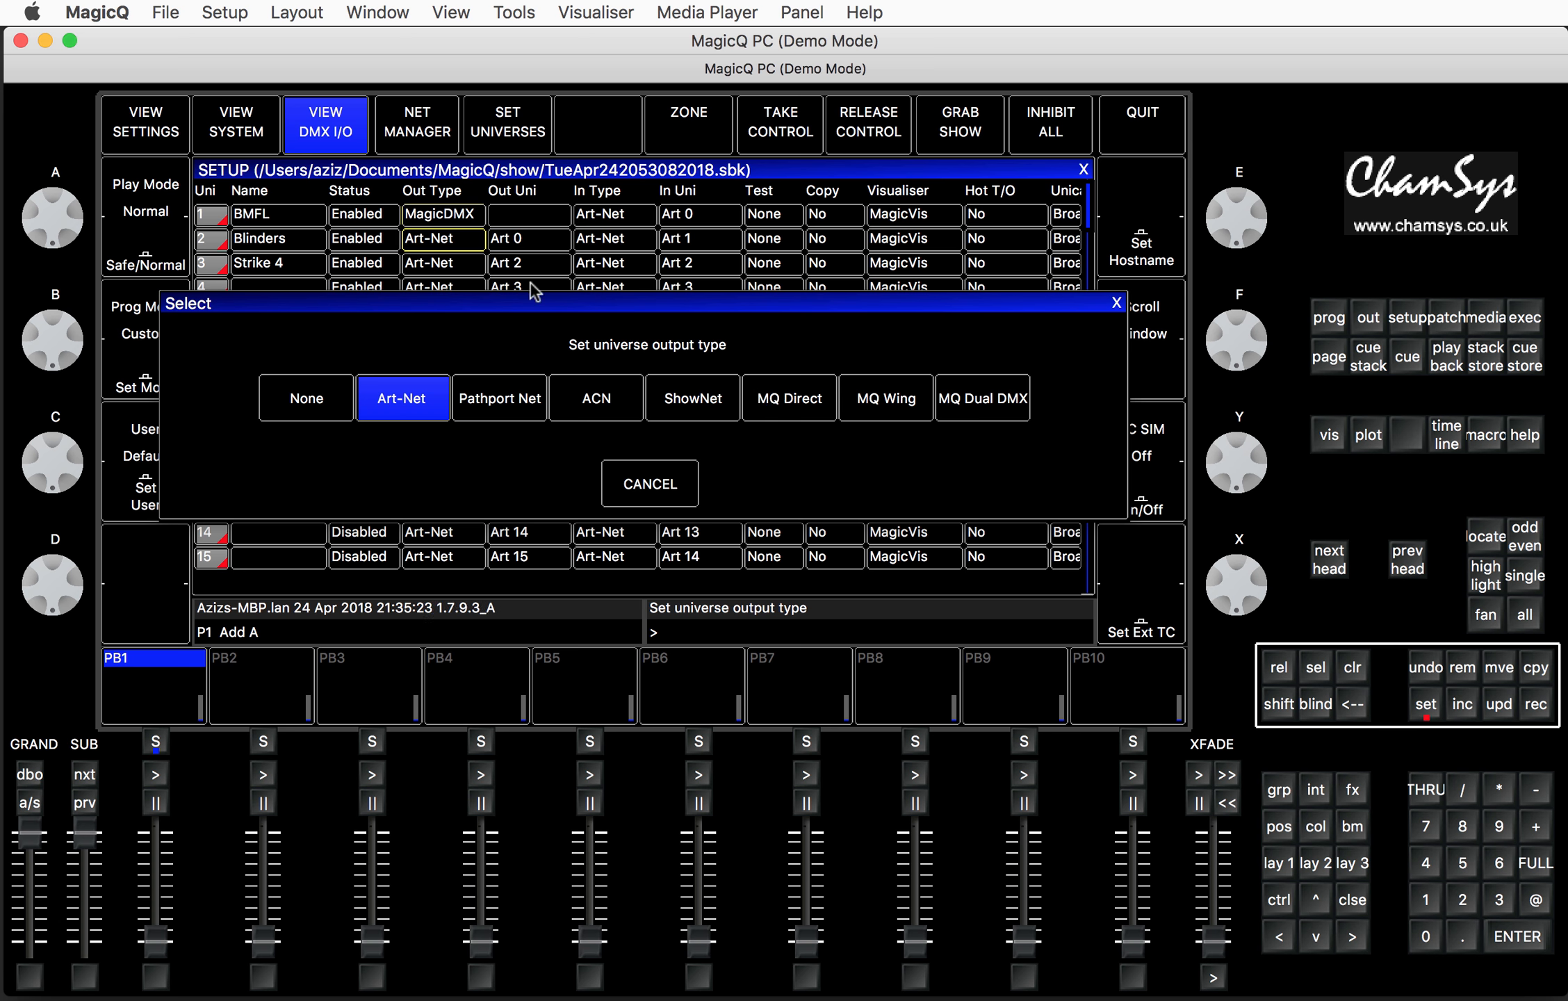
pyautogui.moveTo(589, 317)
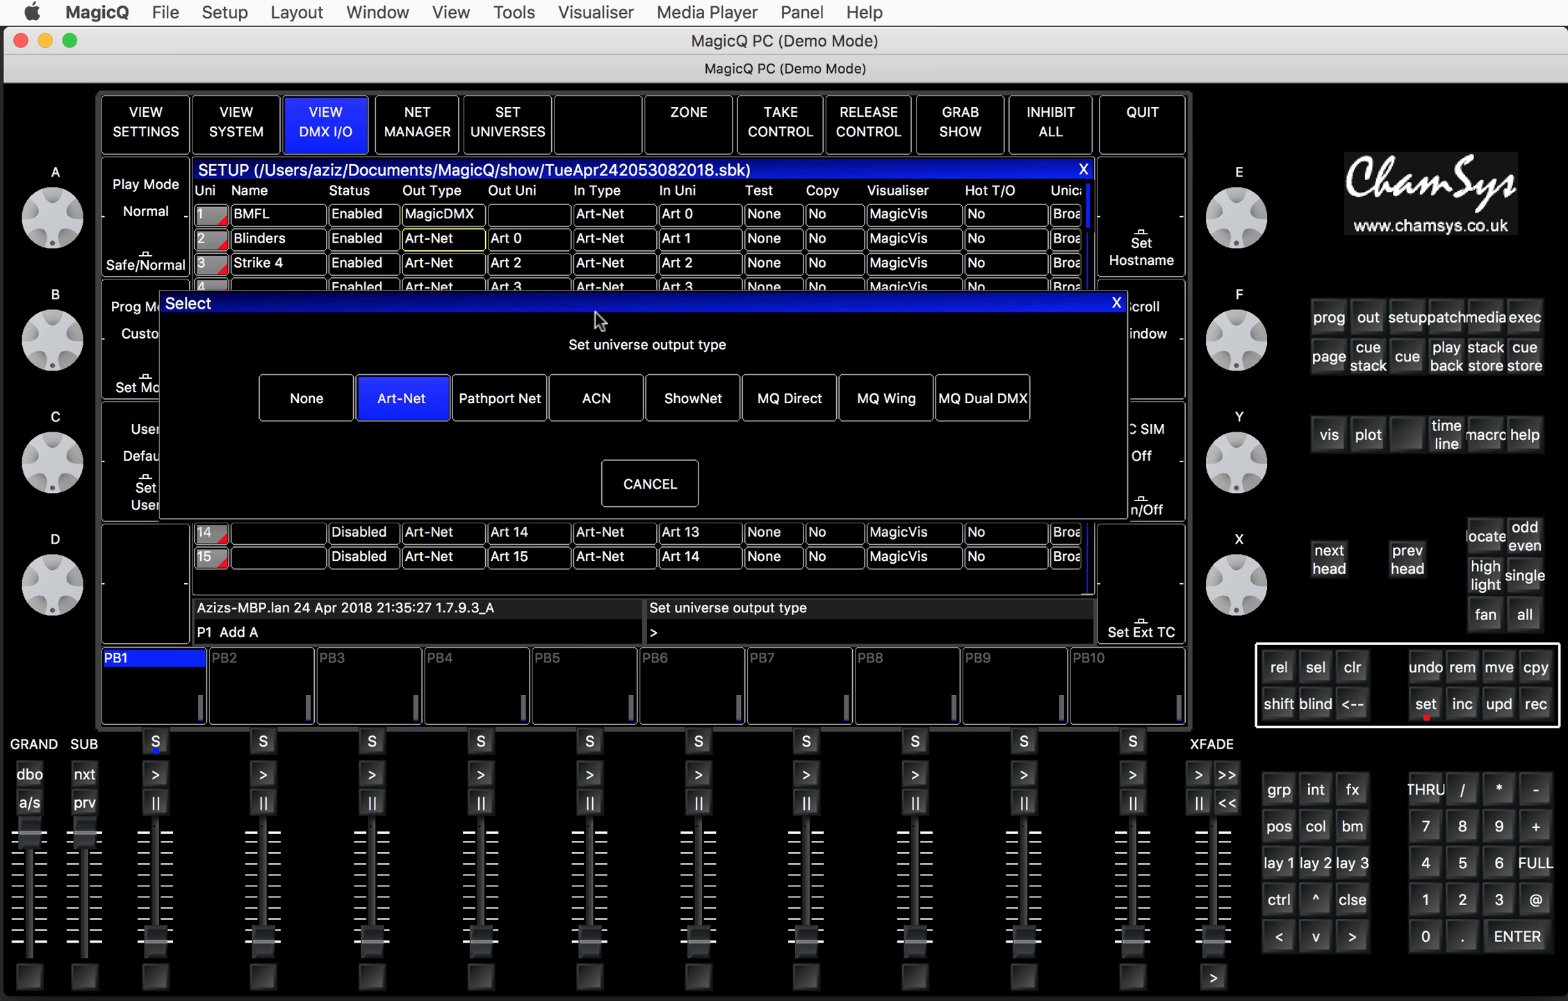
pyautogui.moveTo(804, 391)
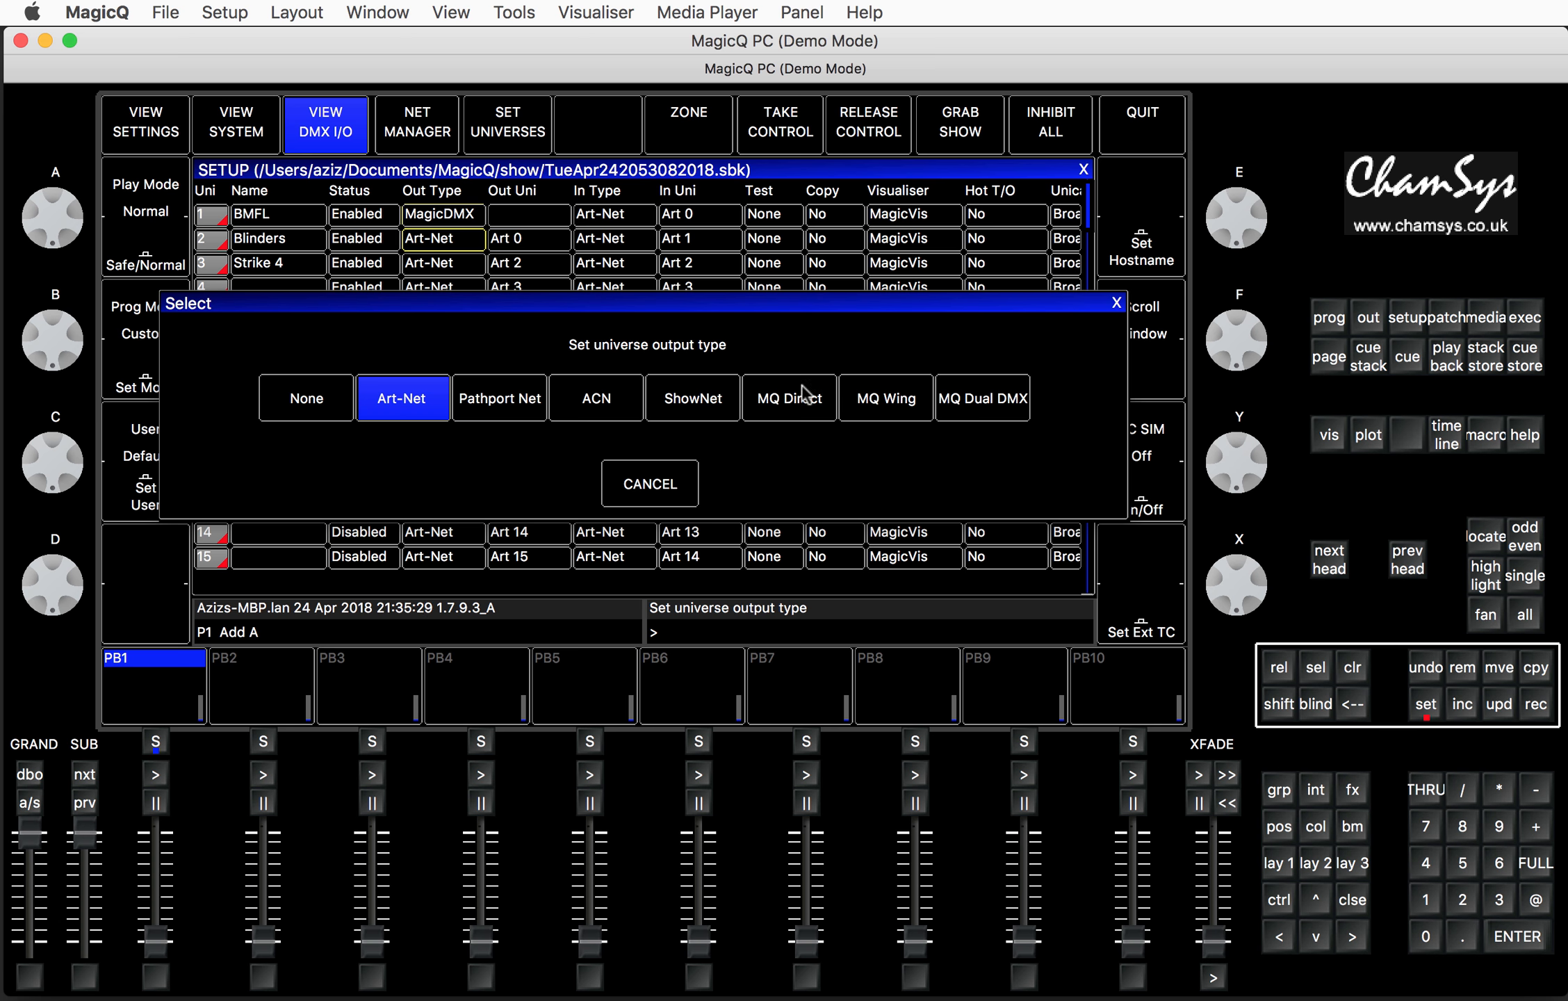
pyautogui.moveTo(880, 409)
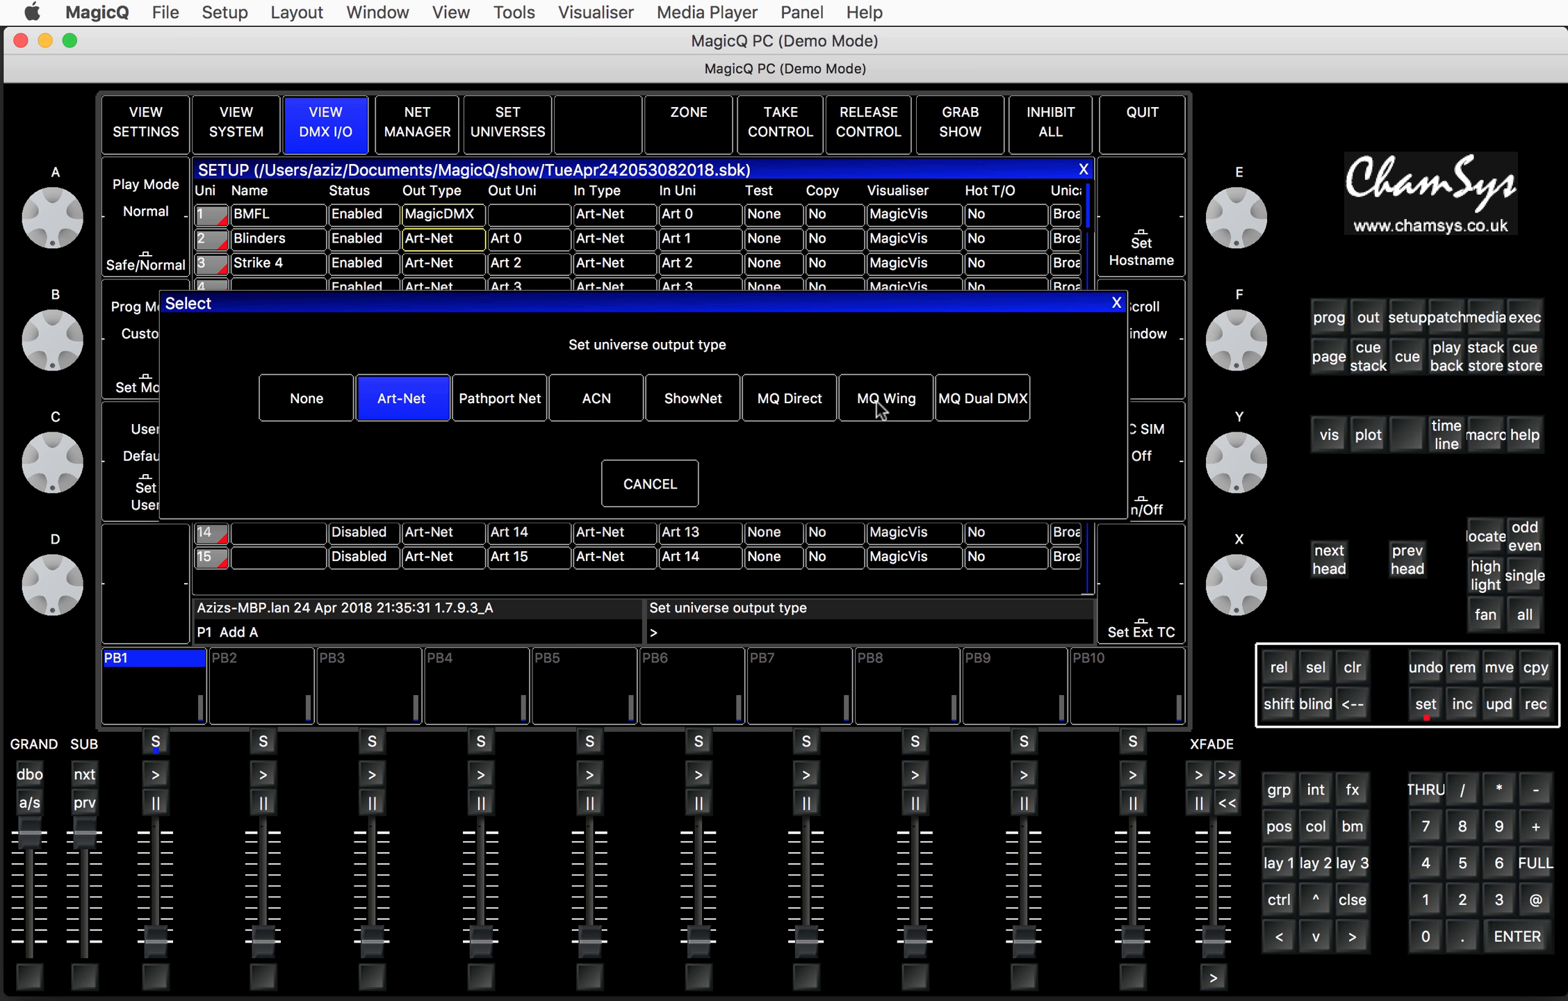
pyautogui.moveTo(884, 385)
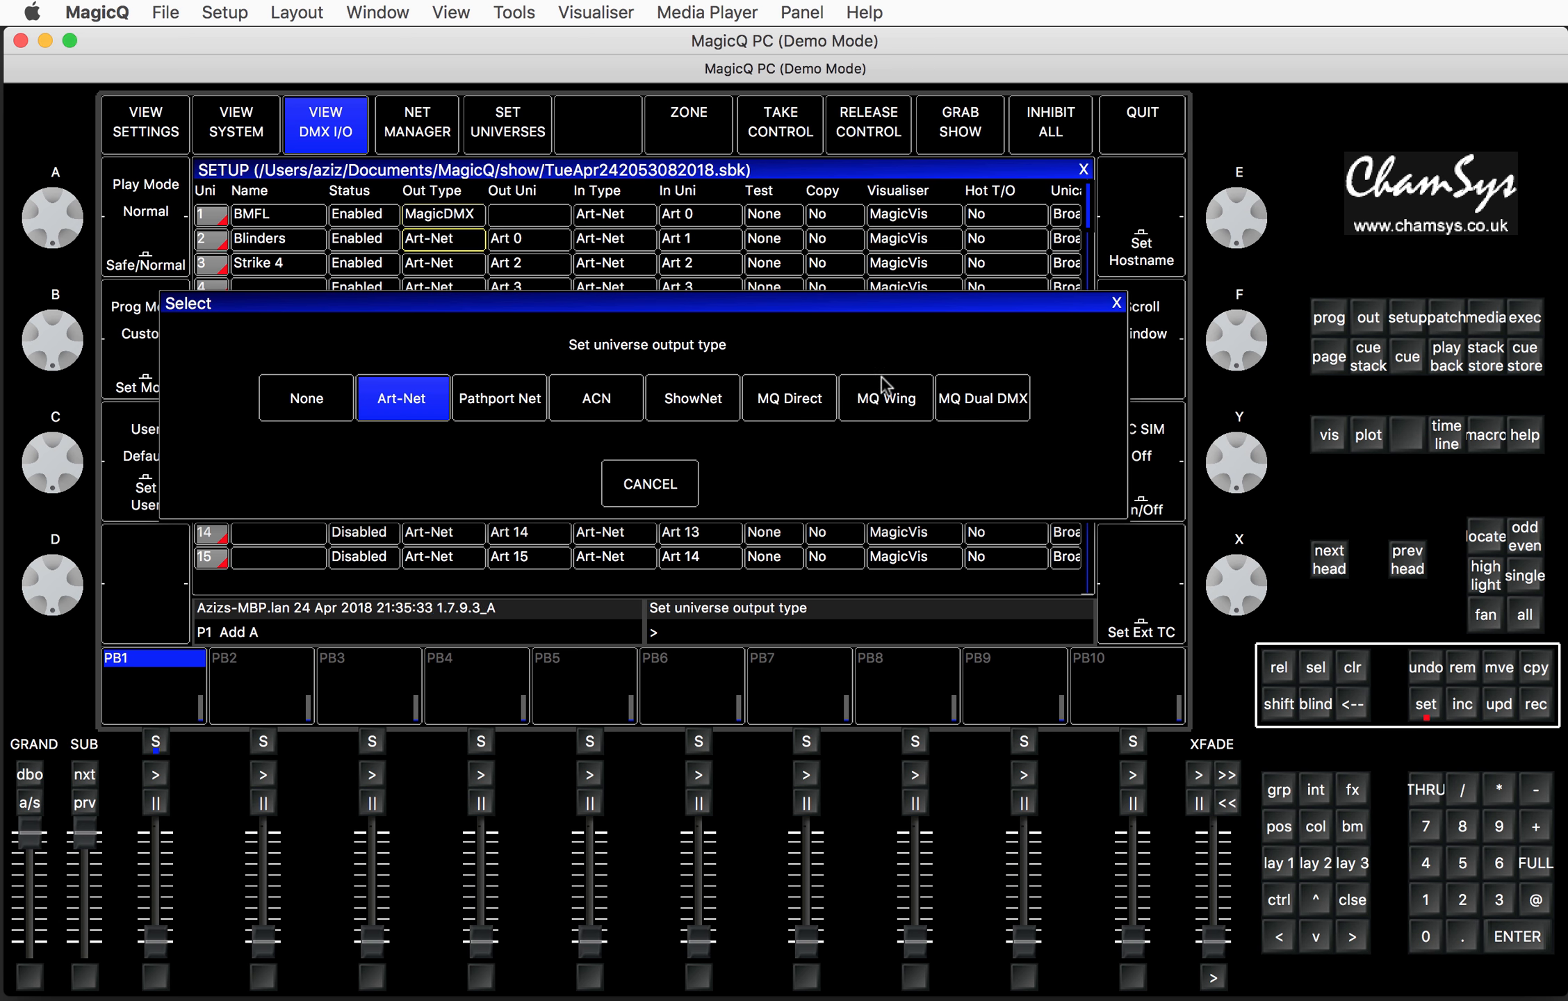
# - Set universe 2 (Blinders) Out Type to MQ Wing and begin universe 3 (Strike 4)
pyautogui.click(885, 398)
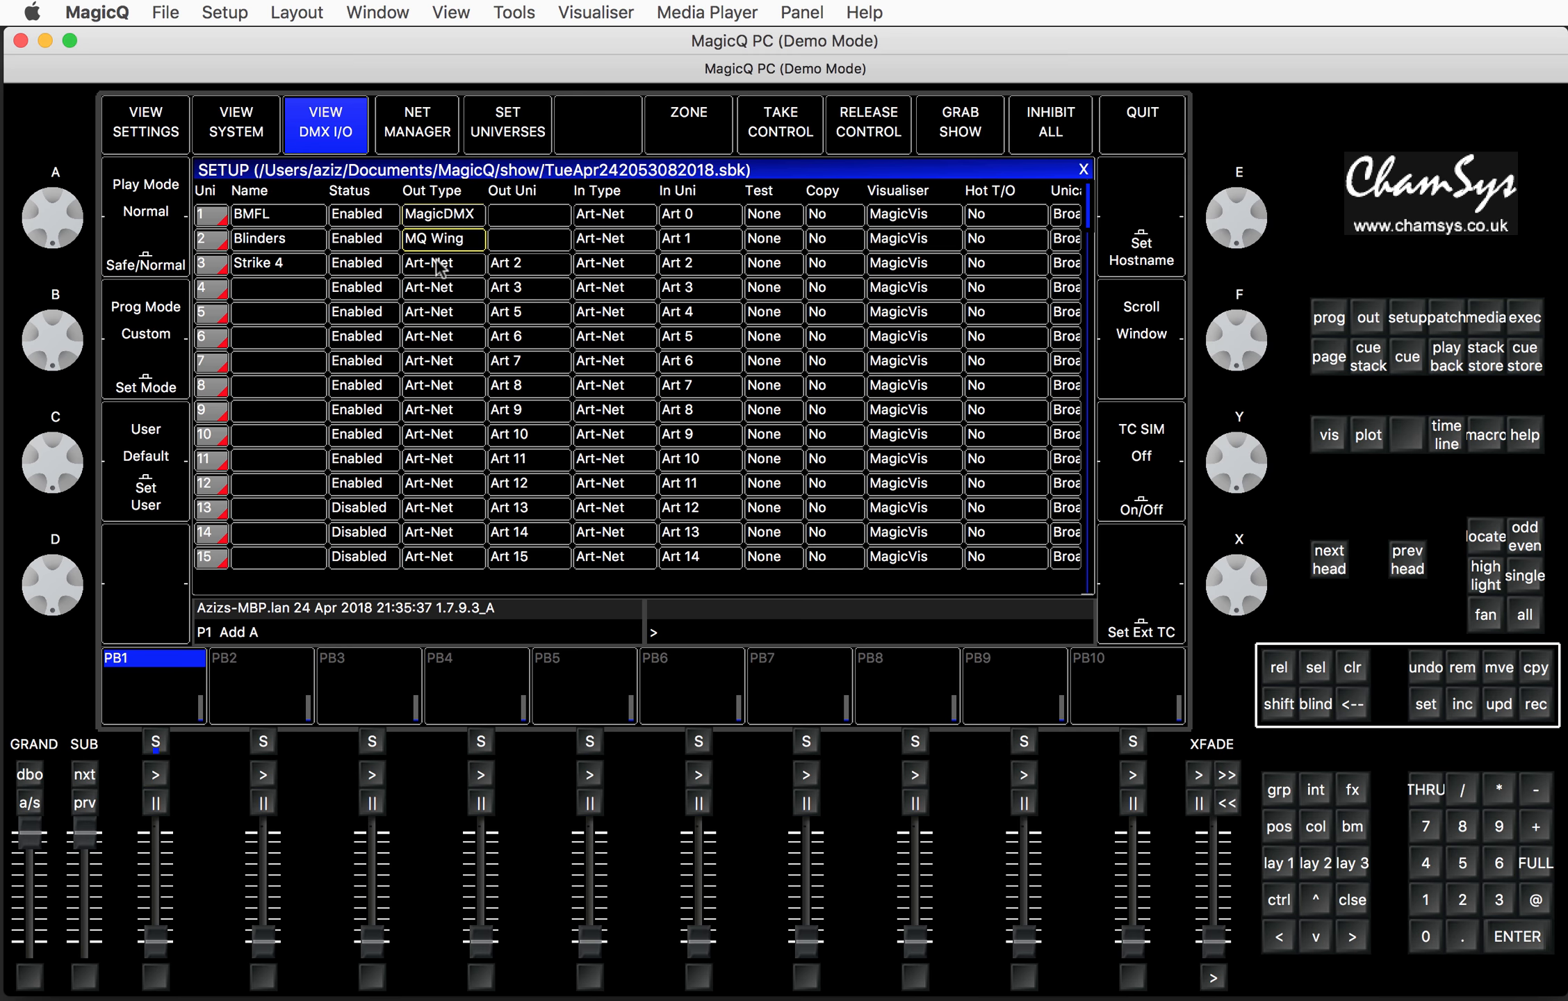
pyautogui.click(443, 262)
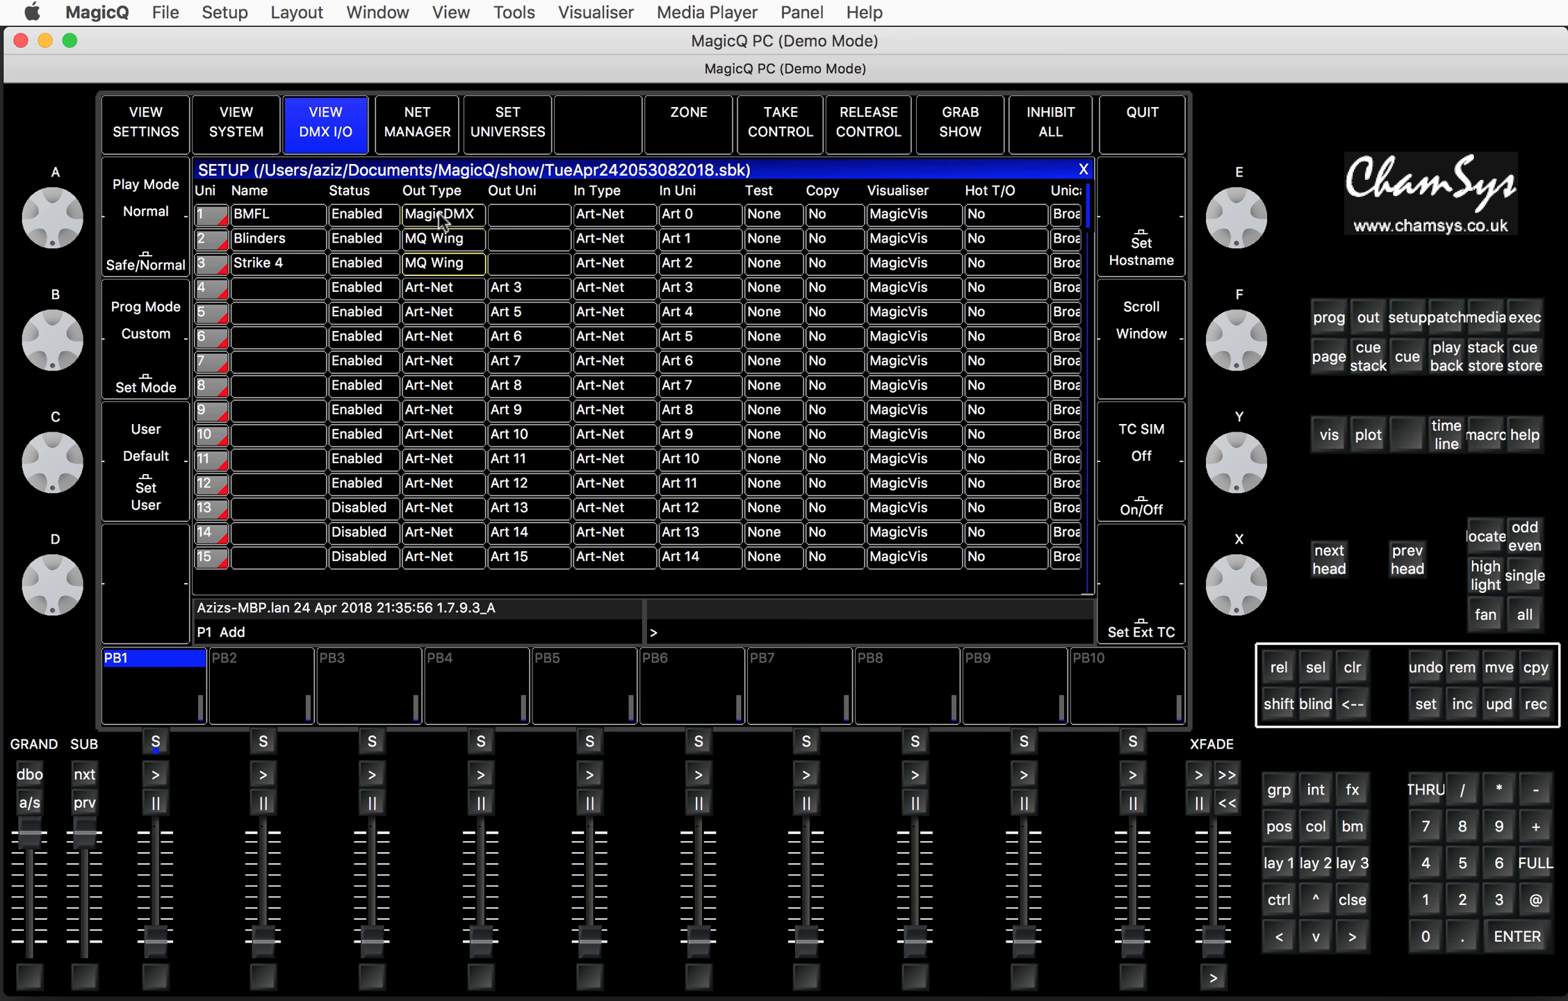
pyautogui.moveTo(446, 240)
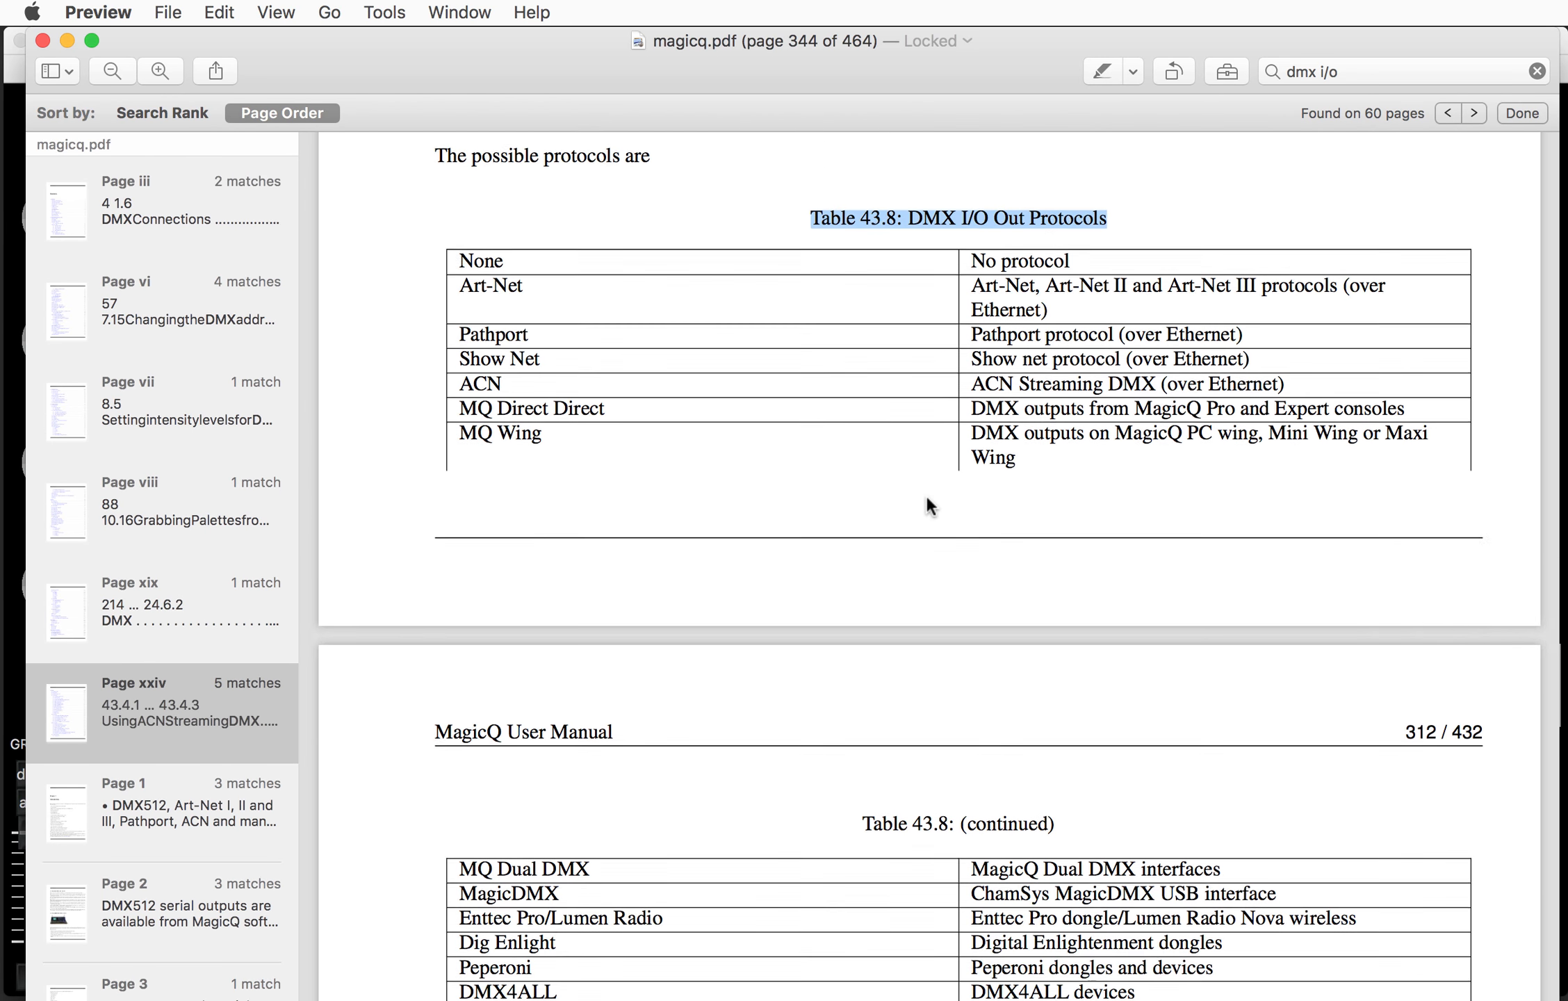
# - Review Table 43.8 DMX I/O Out Protocols in magicq.pdf, then minimise Preview to return to MagicQ
pyautogui.scroll(-3)
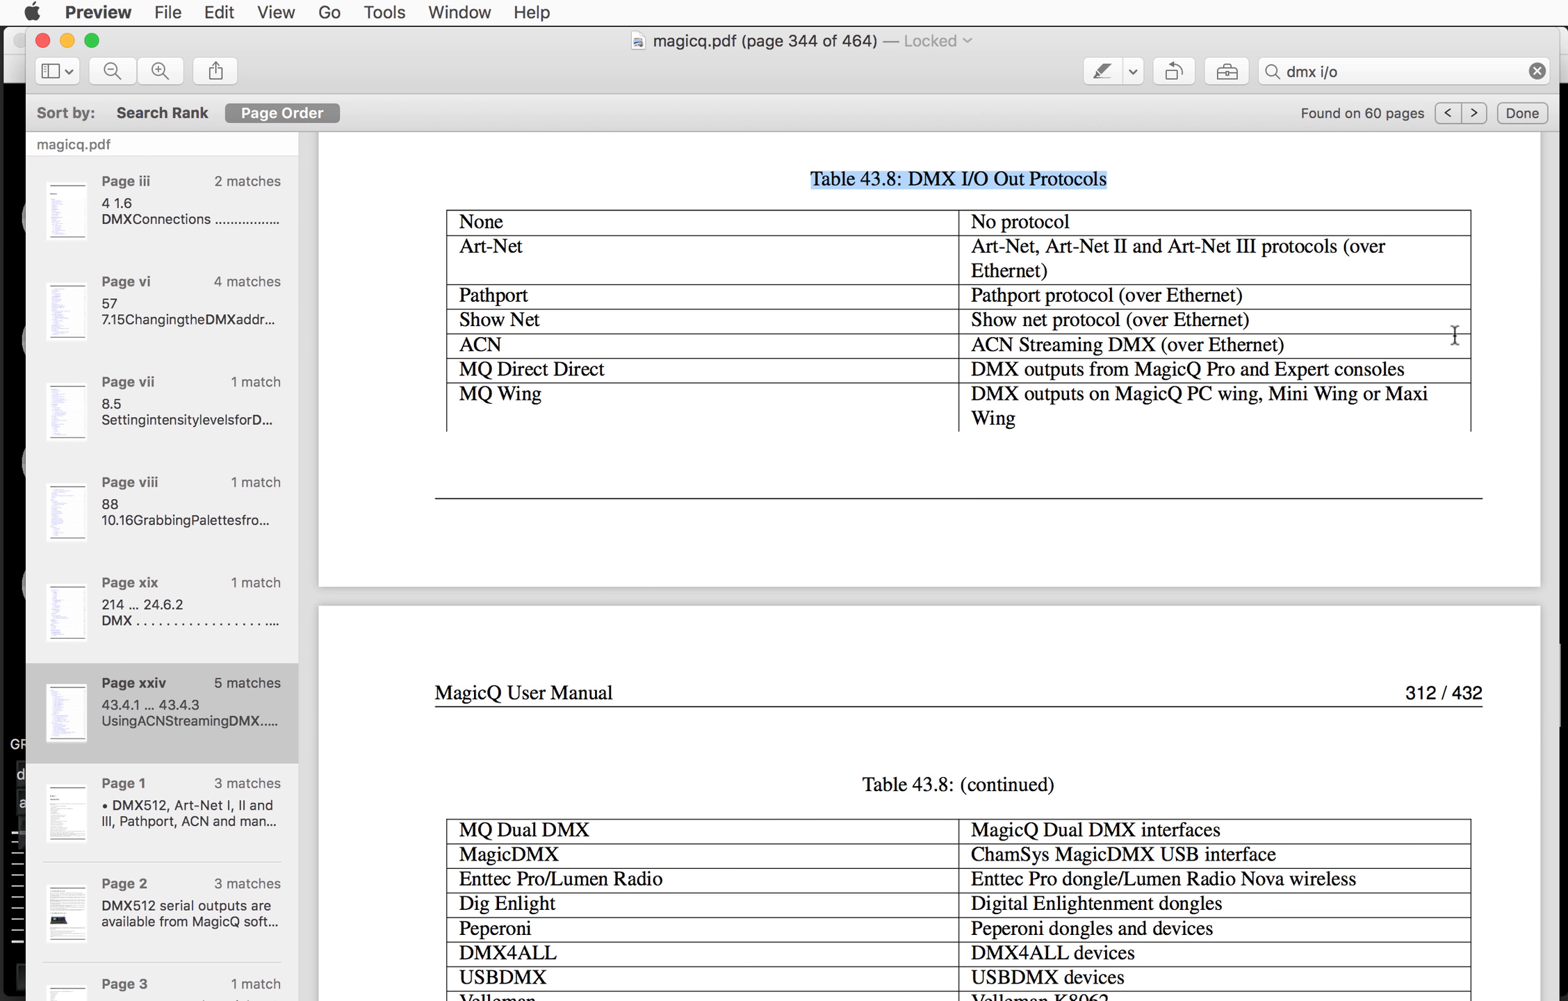
pyautogui.moveTo(1416, 57)
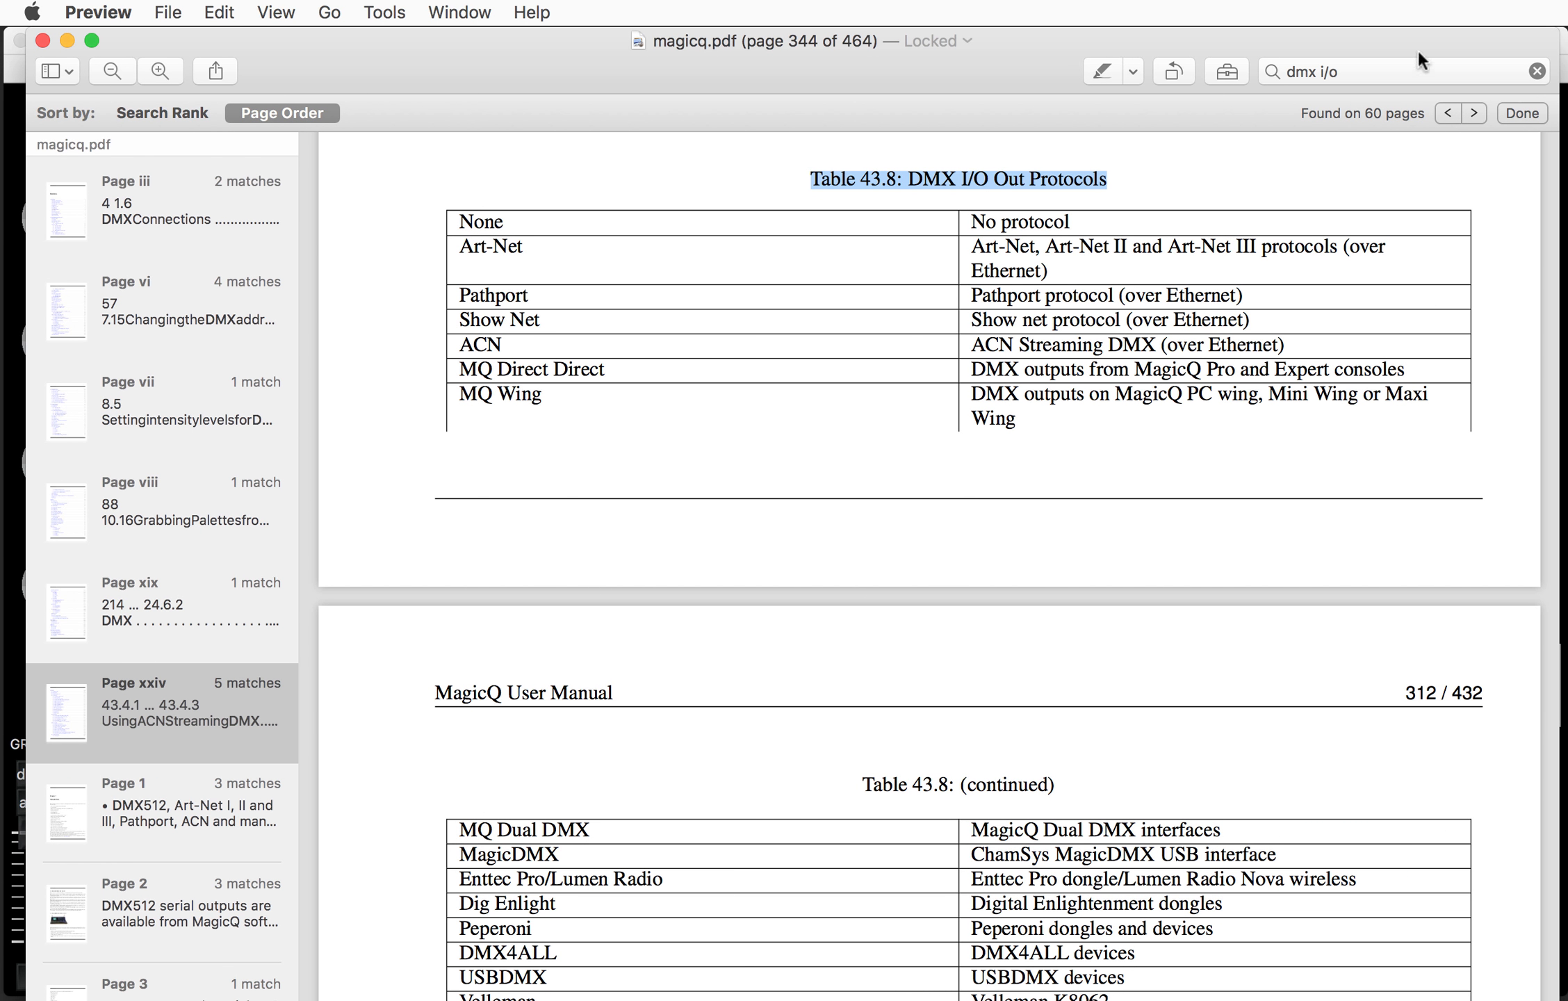
pyautogui.moveTo(893, 296)
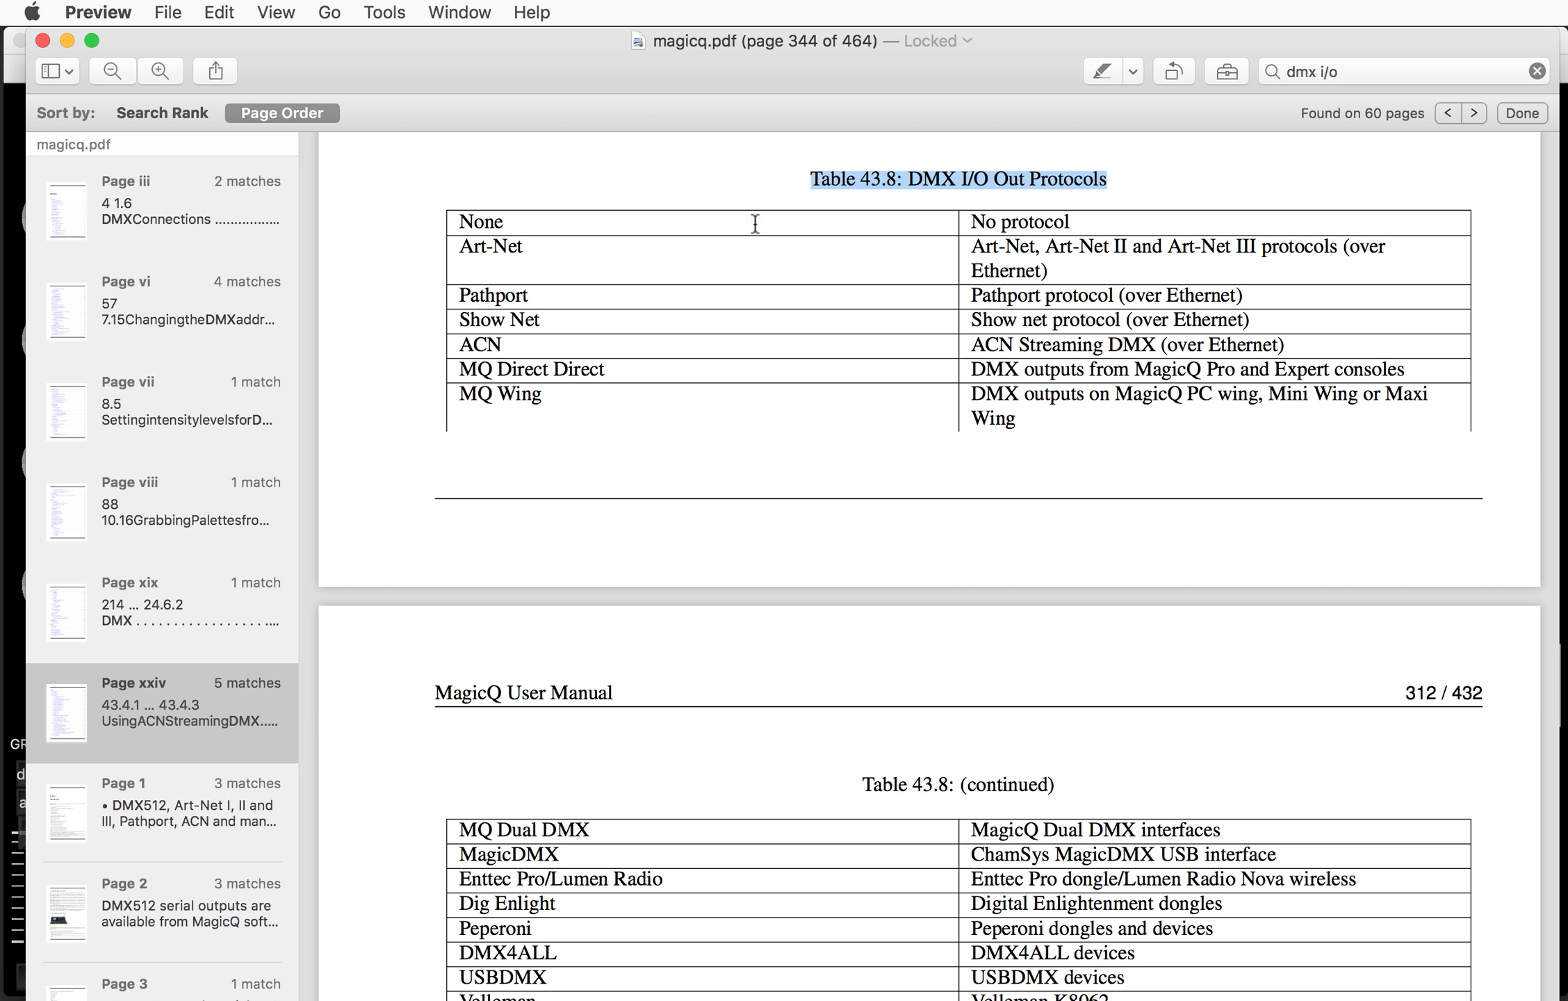
pyautogui.moveTo(514, 316)
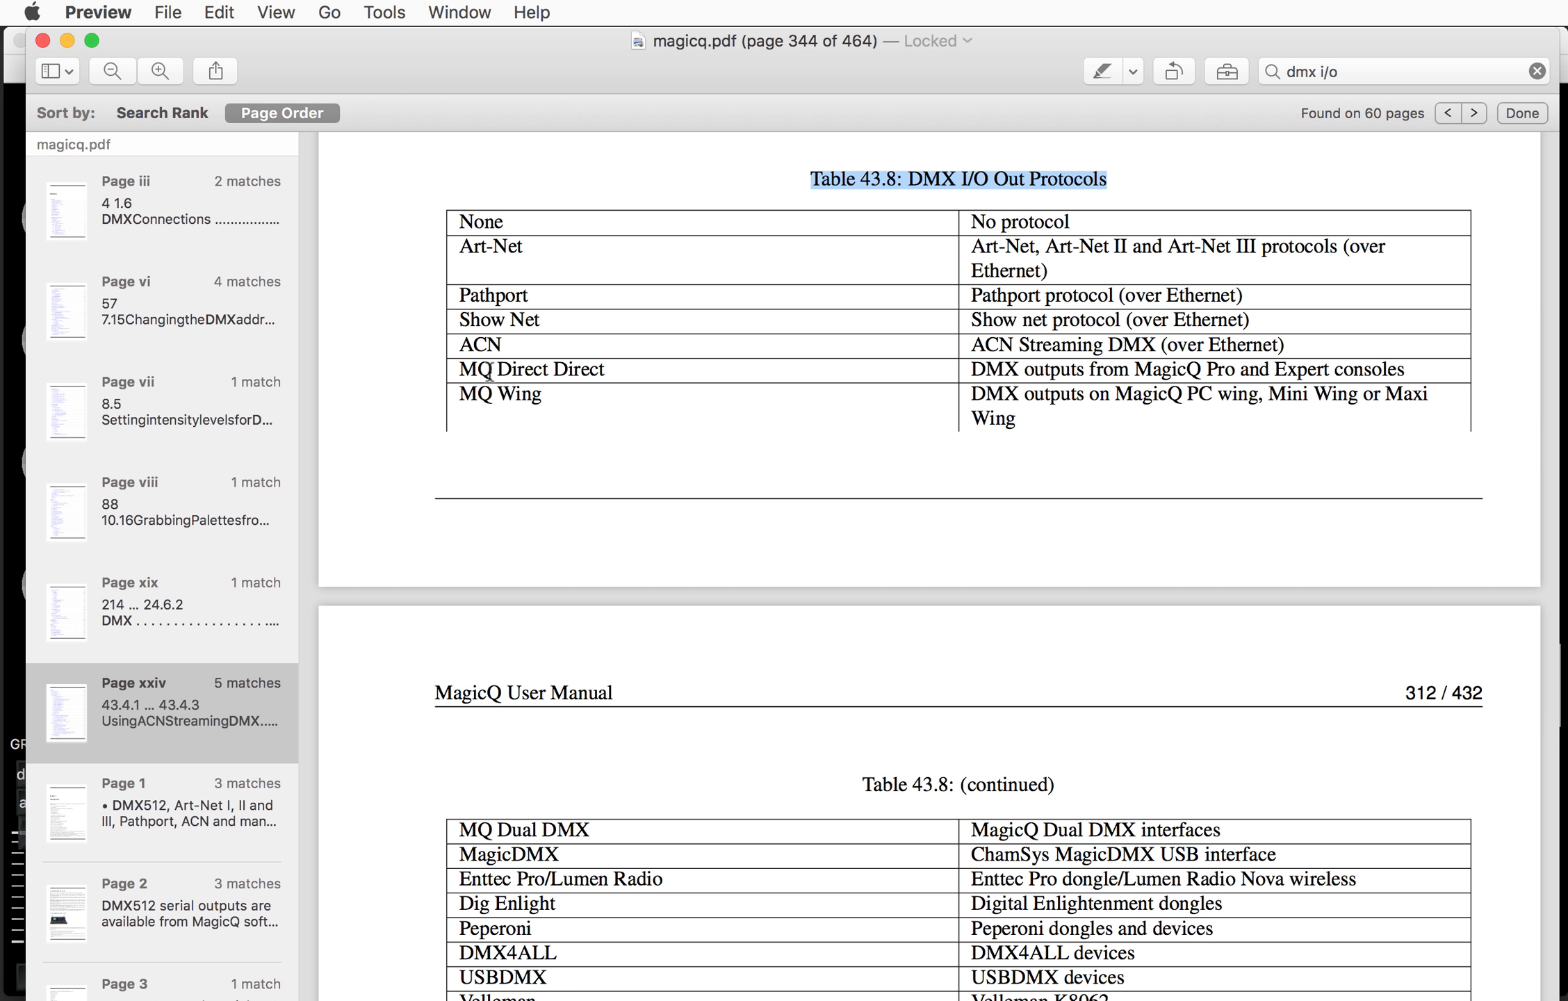
pyautogui.moveTo(559, 372)
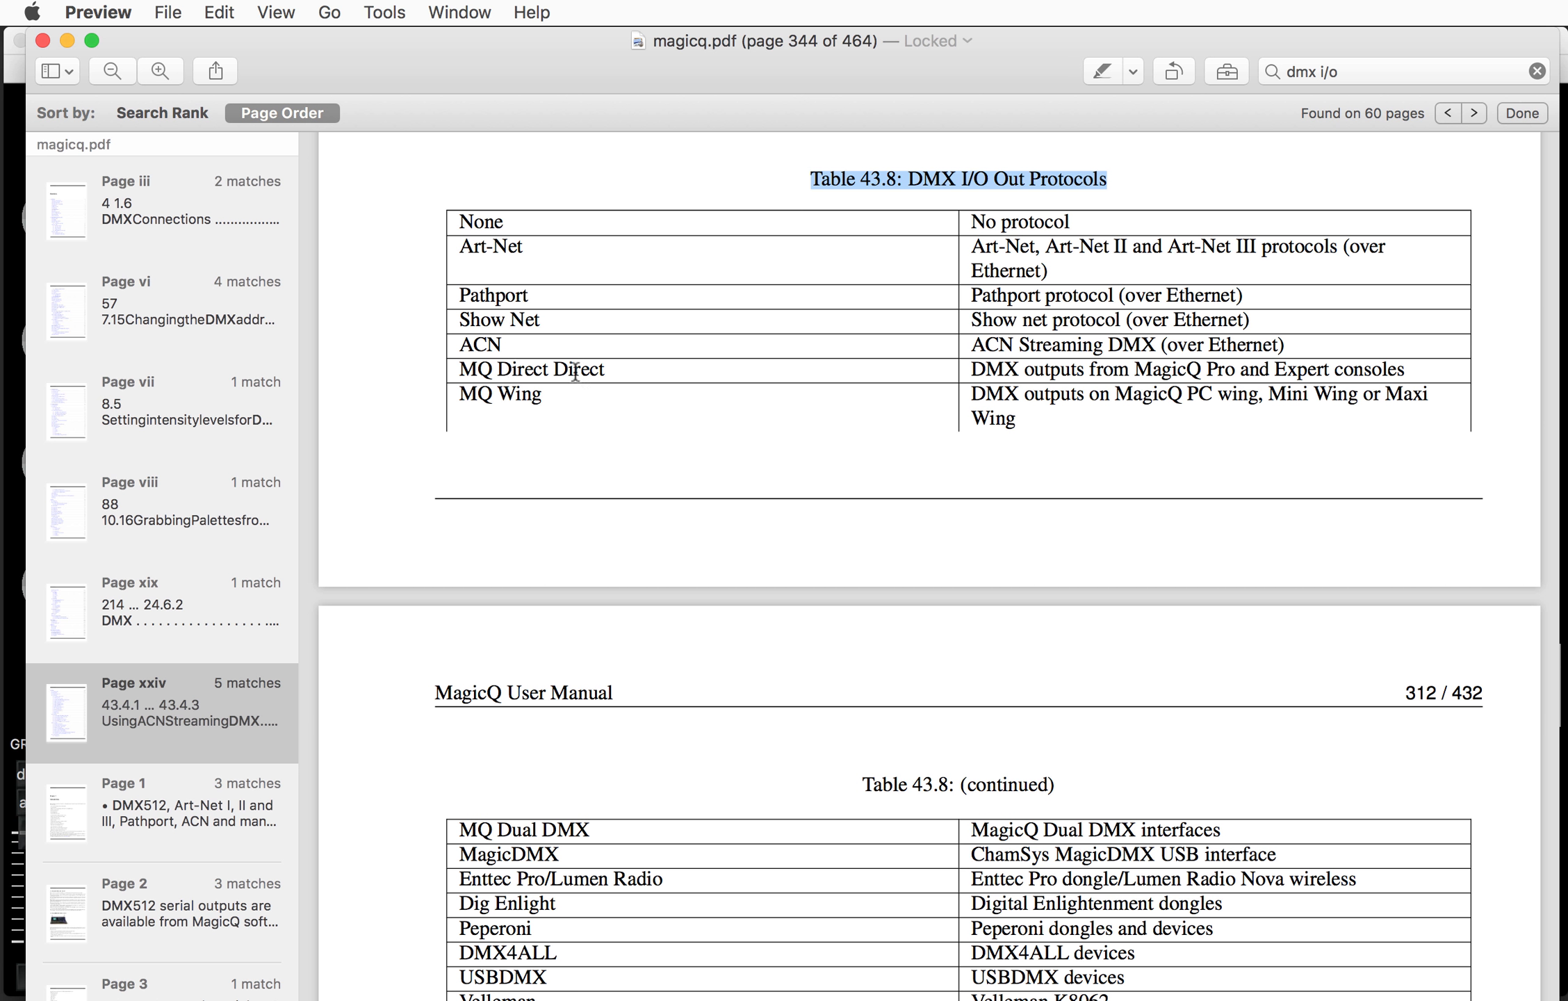
pyautogui.moveTo(614, 394)
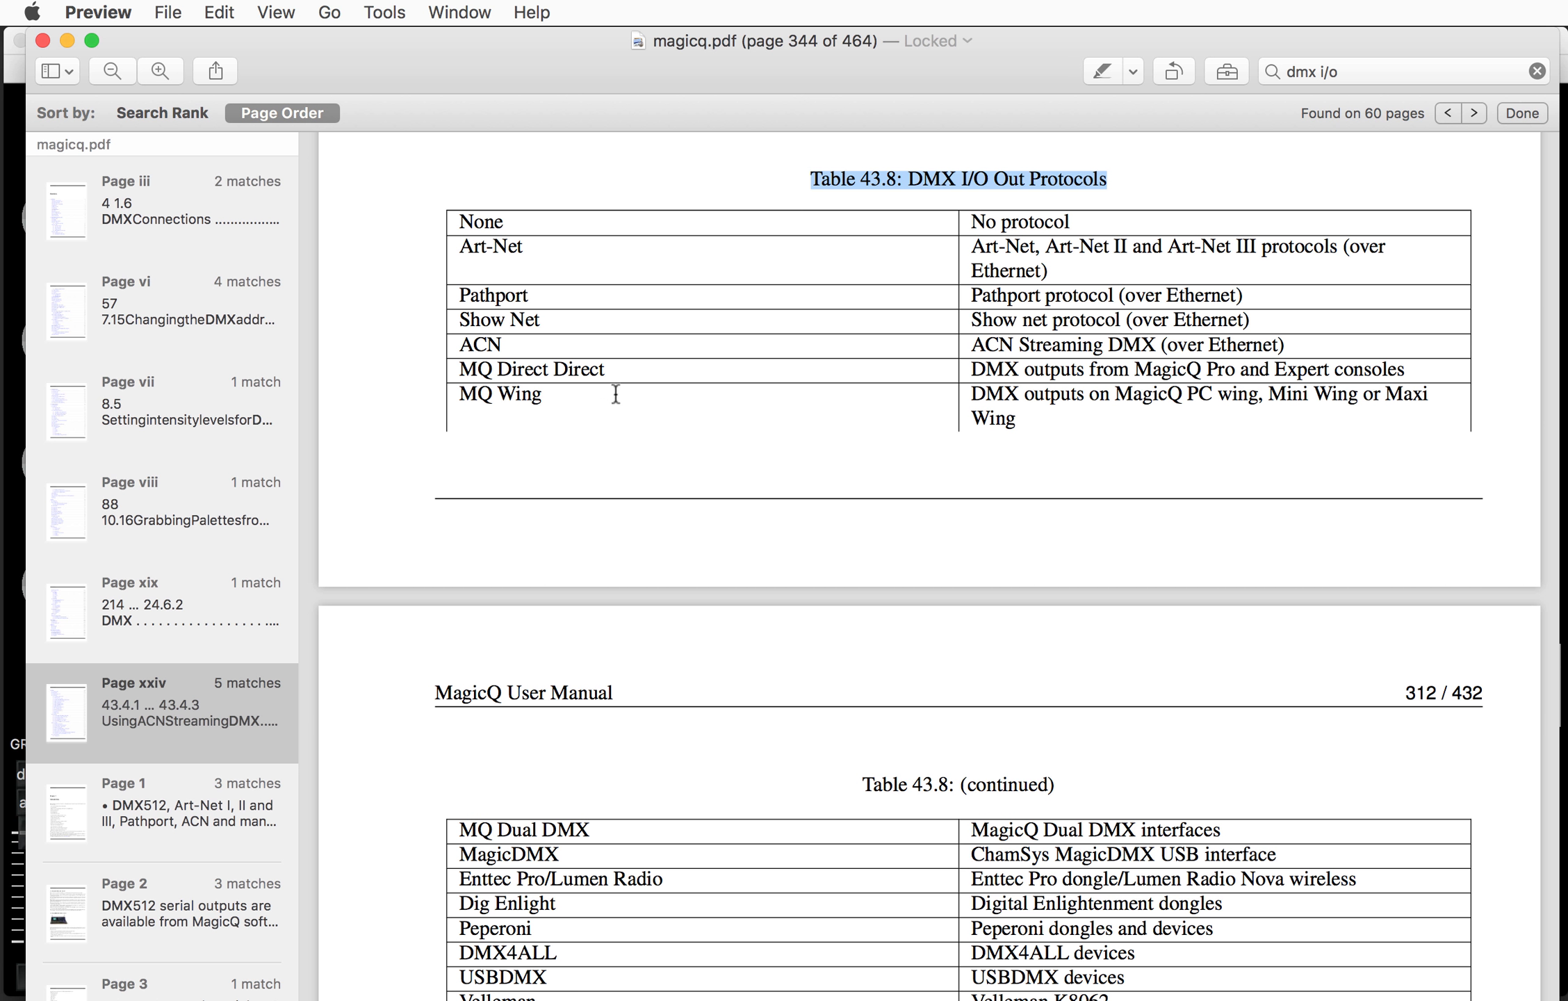
pyautogui.scroll(-3)
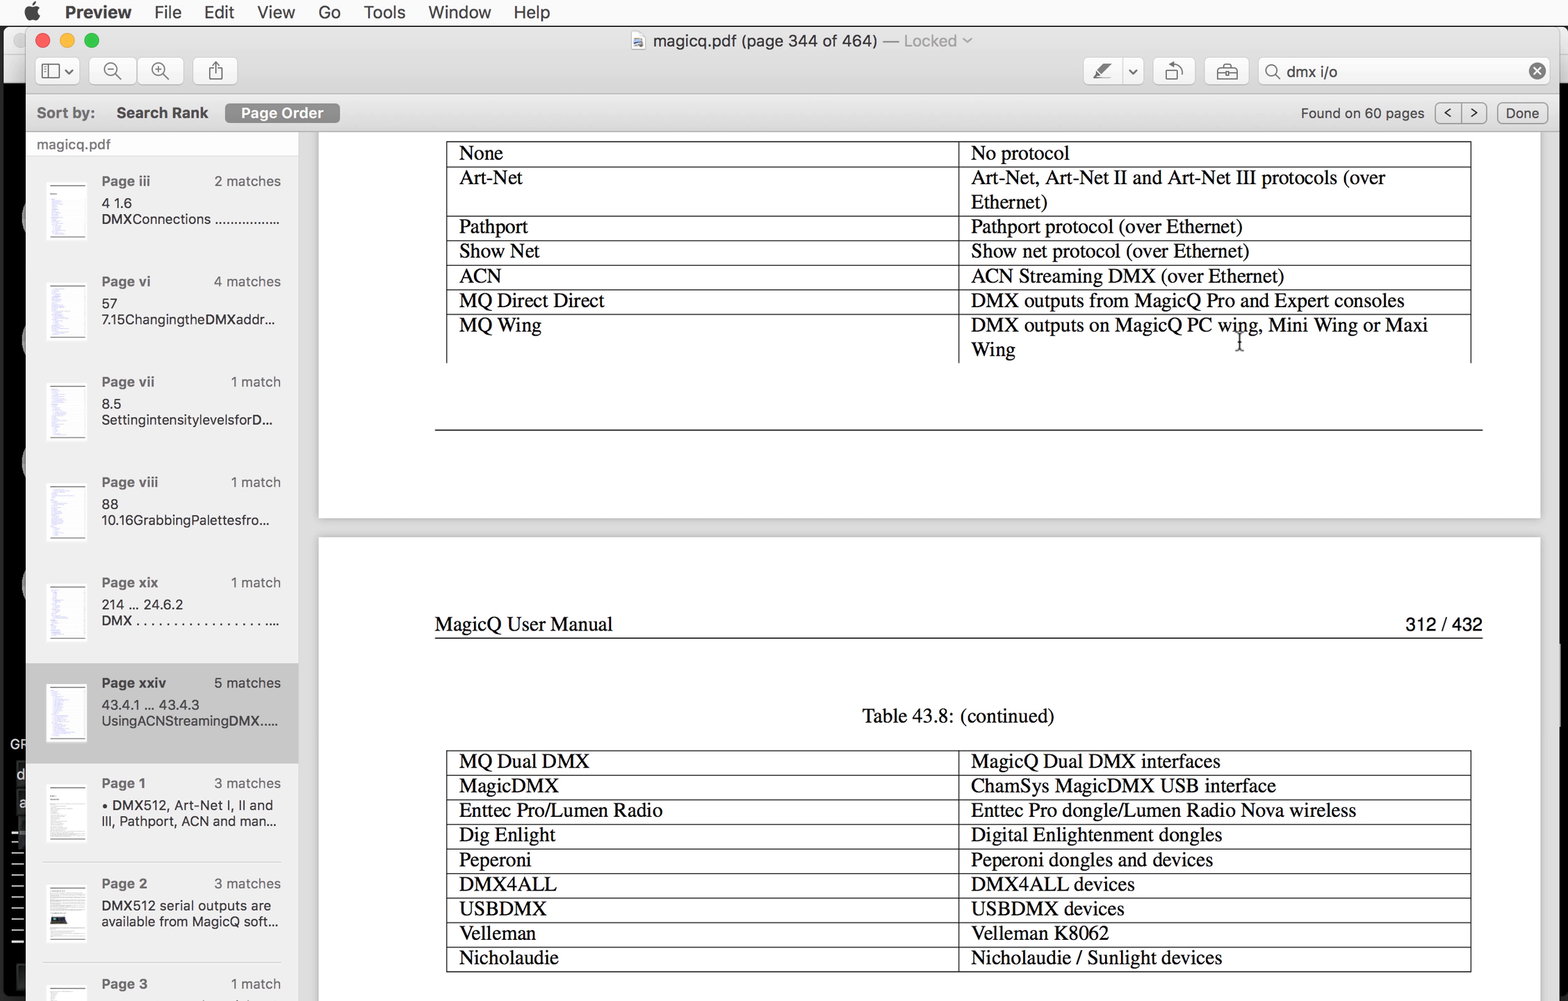
pyautogui.moveTo(748, 688)
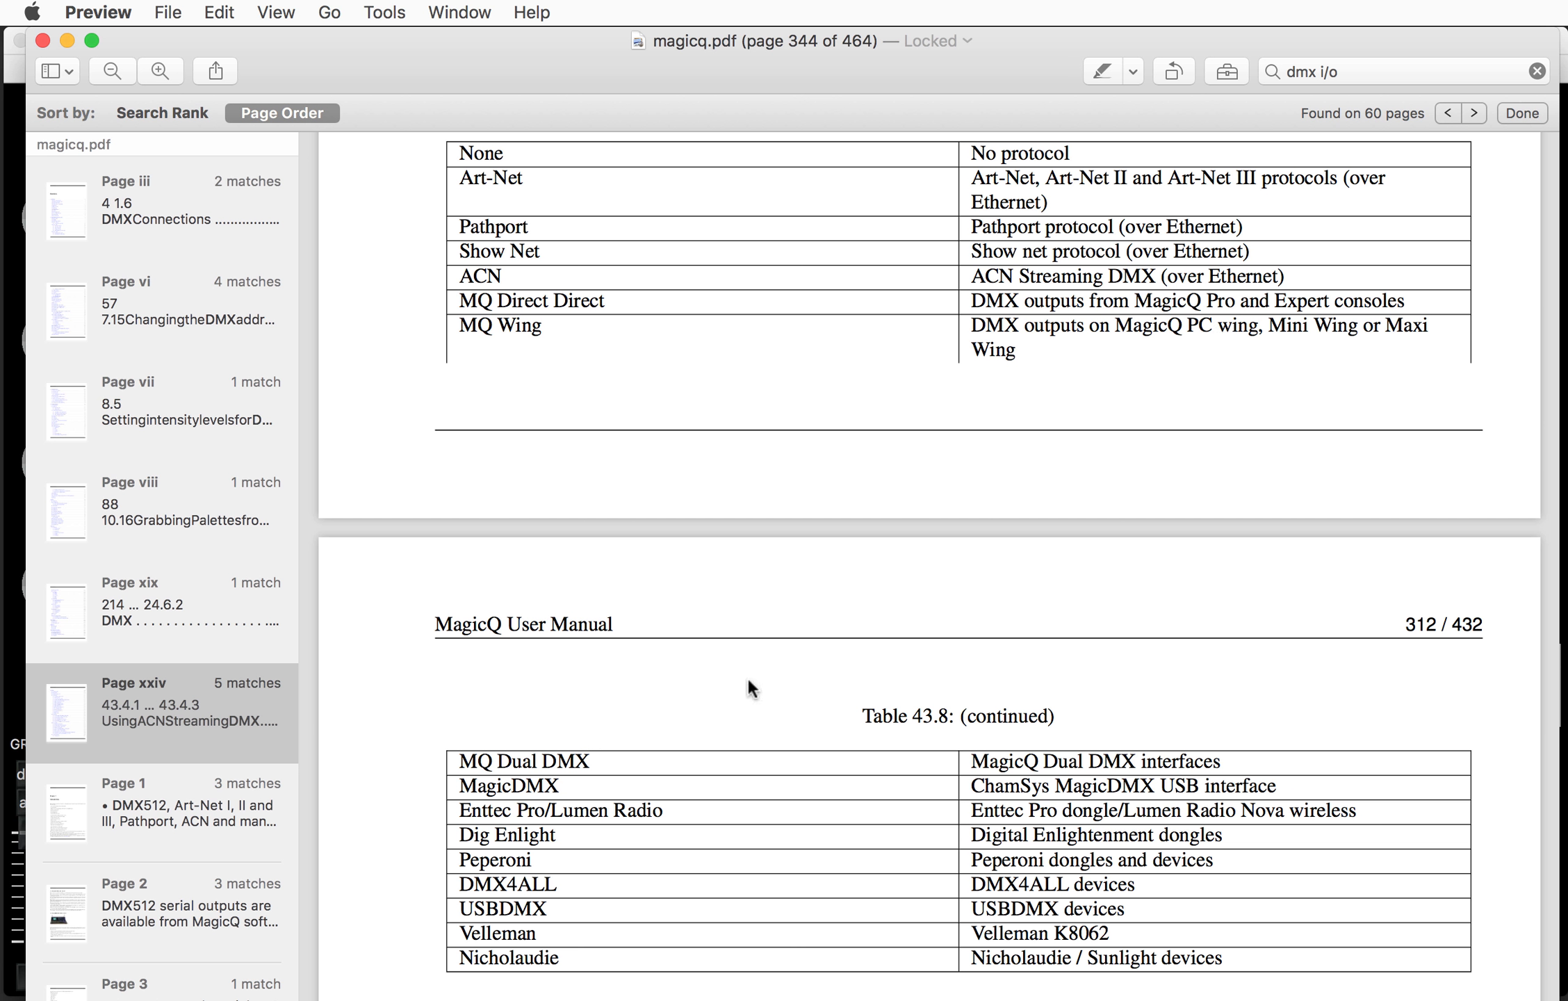
pyautogui.scroll(-3)
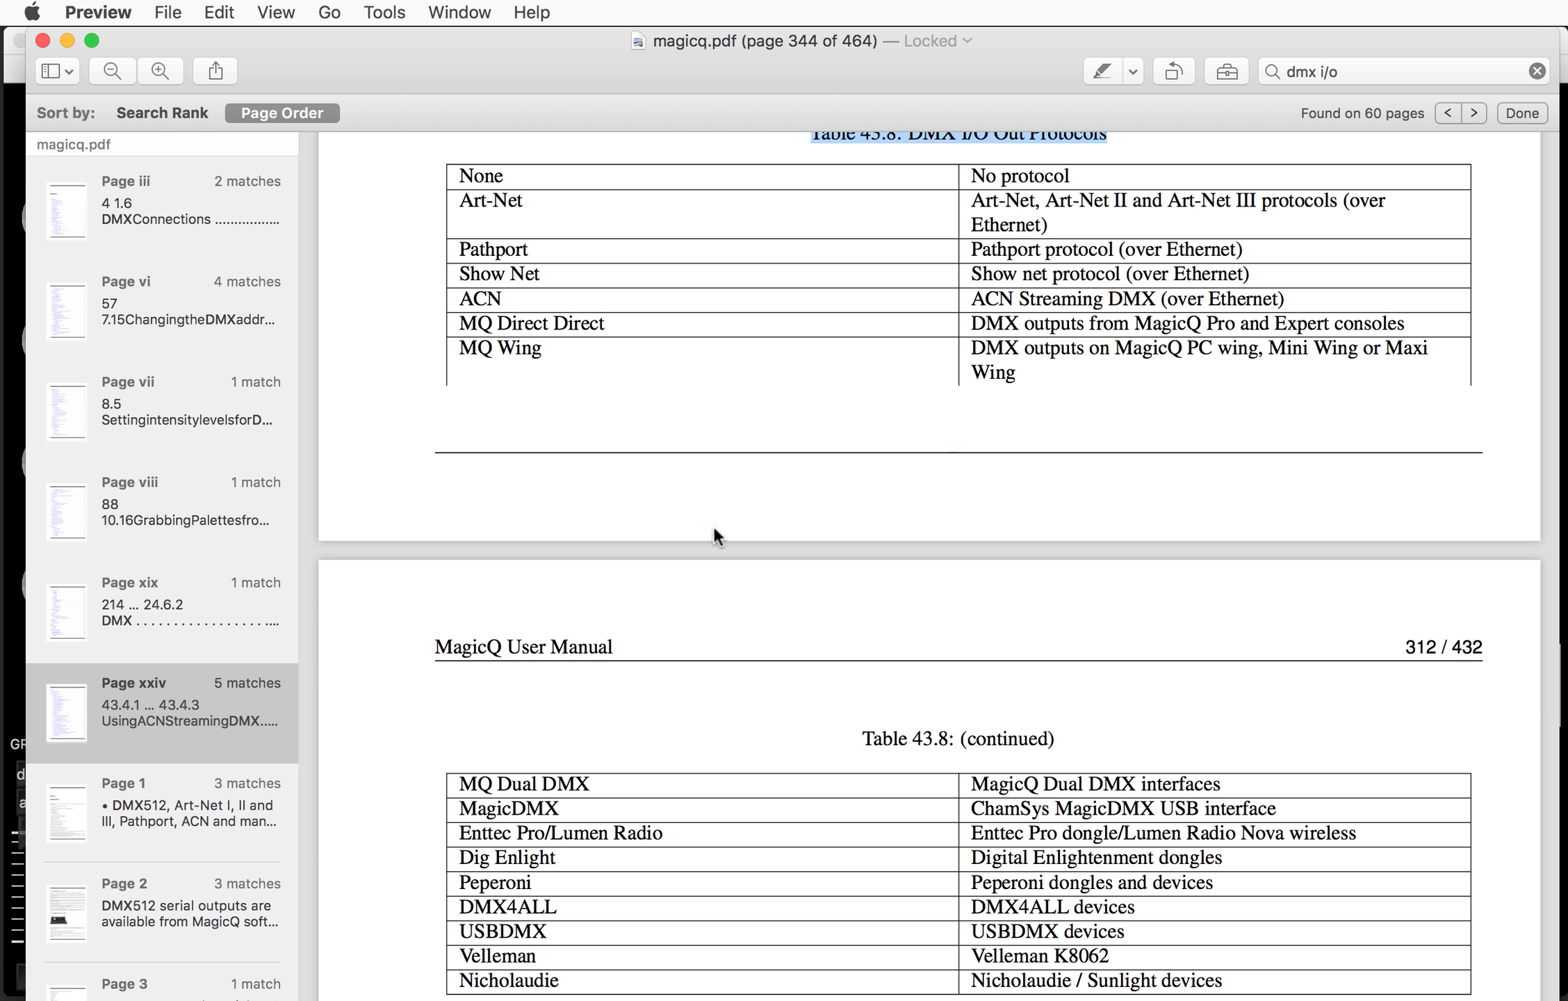
pyautogui.moveTo(1009, 278)
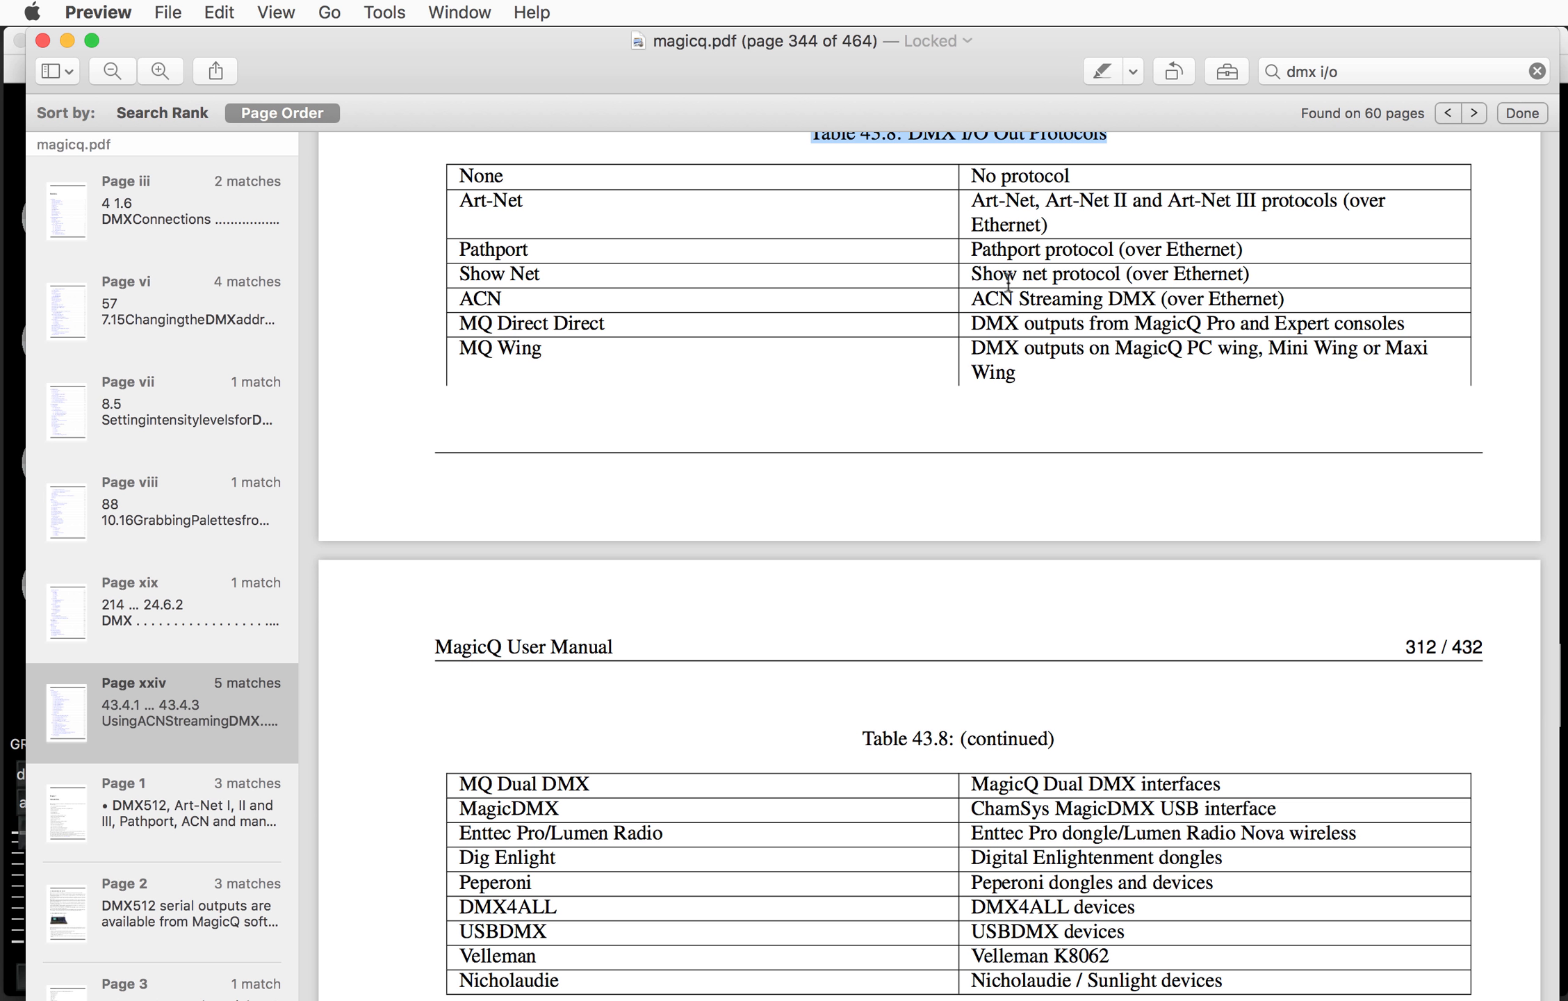
pyautogui.moveTo(153, 32)
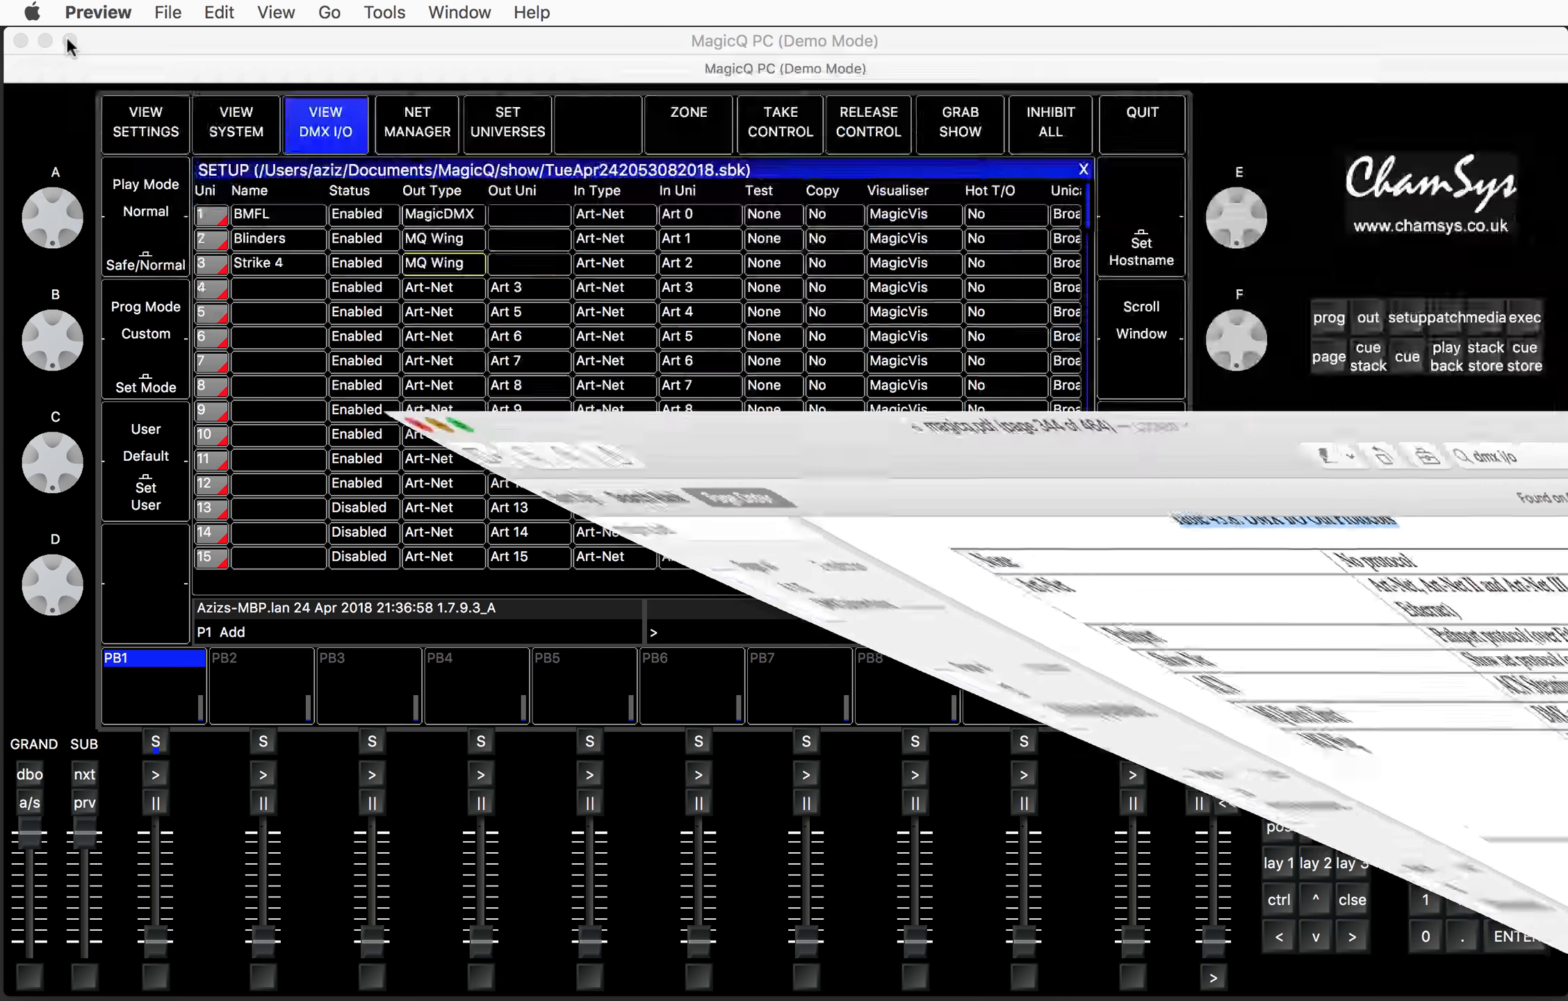
pyautogui.click(67, 41)
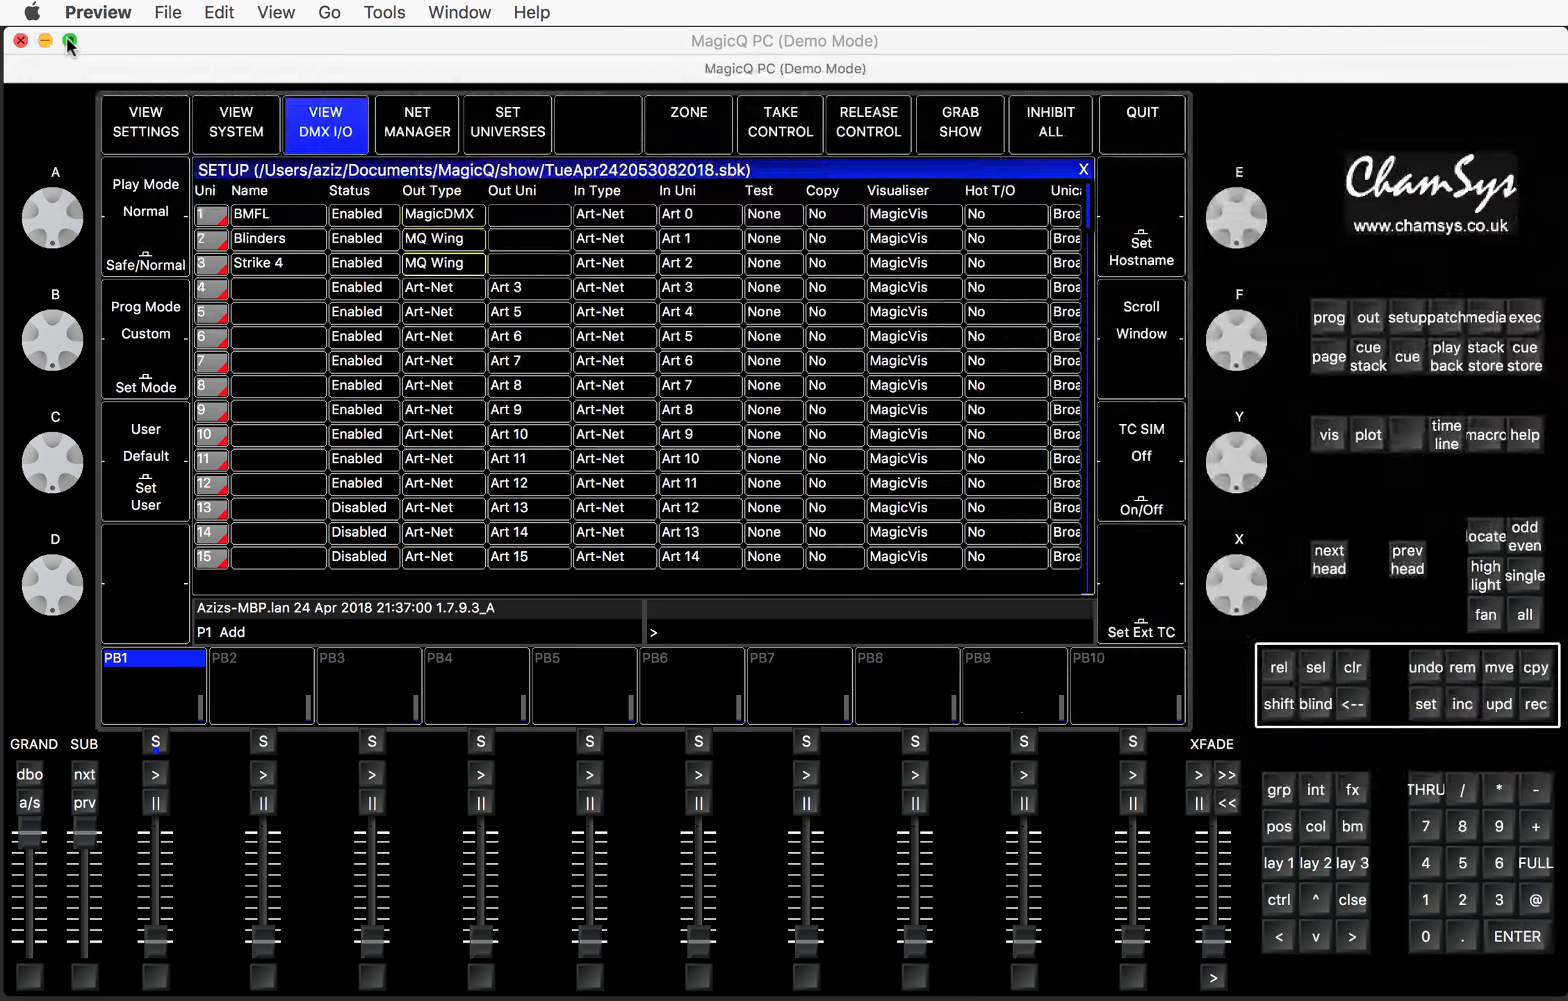